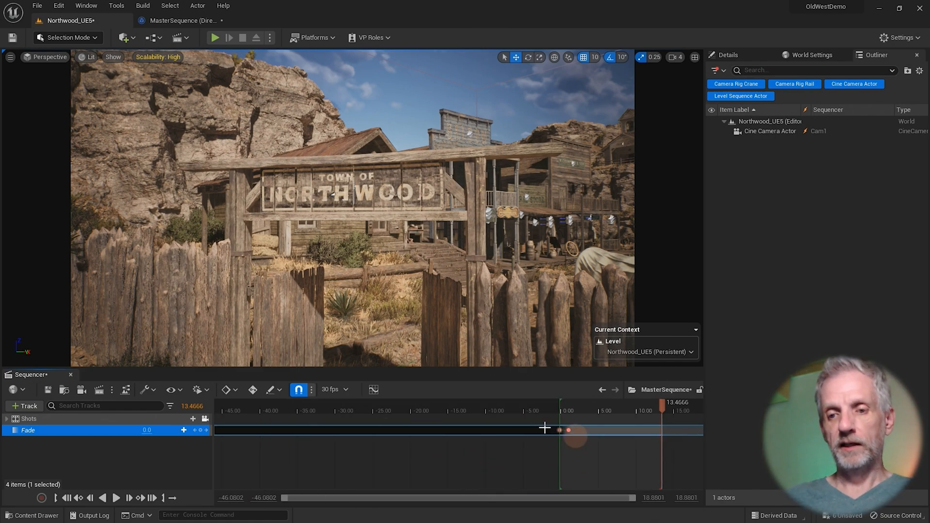
mouse_move(542, 440)
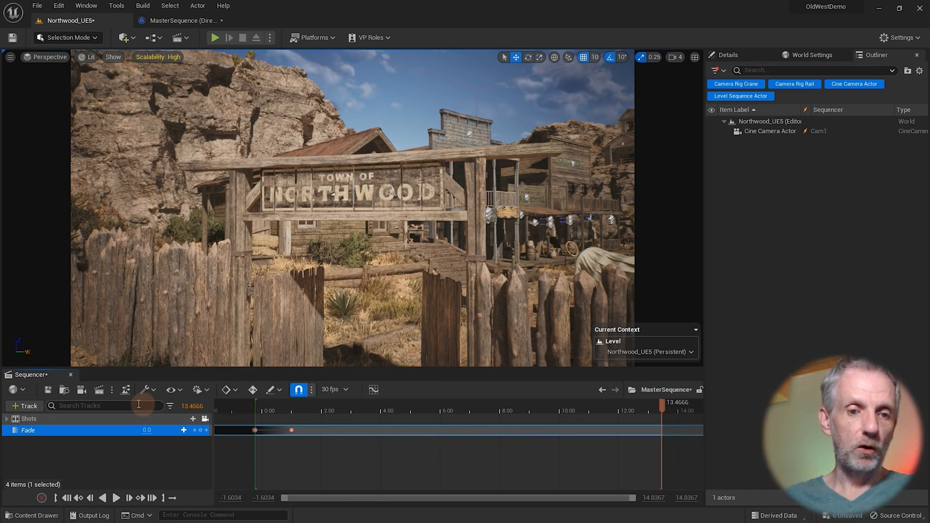
mouse_move(100, 389)
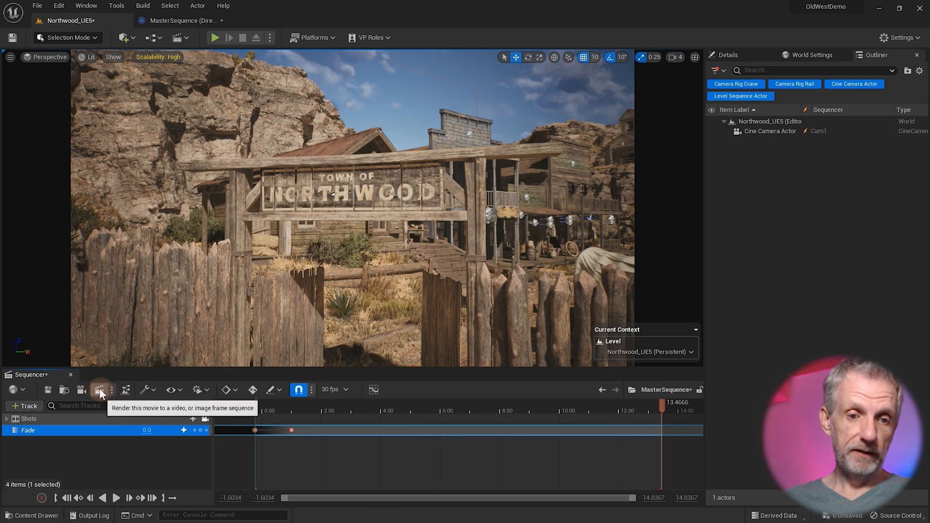
mouse_move(103, 398)
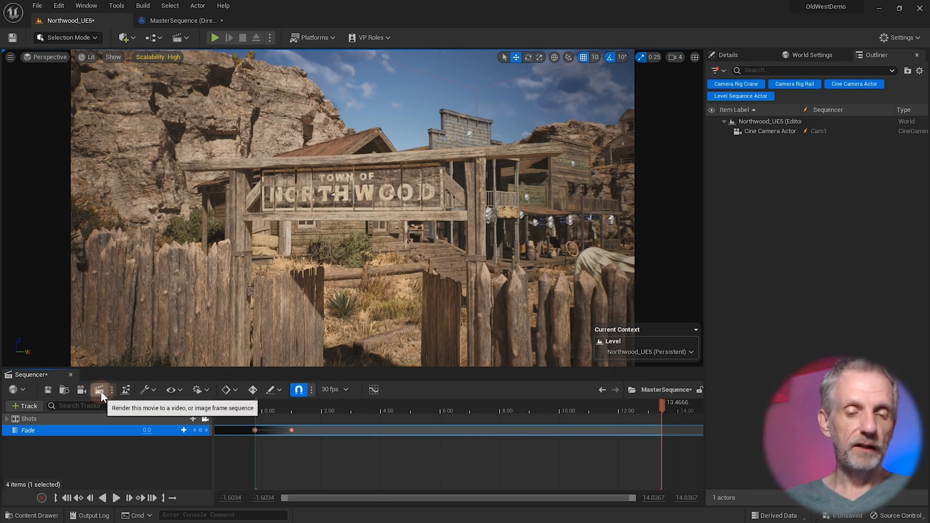
- Inspect the render movie settings and methods, which offer only legacy Movie Scene Capture
left_click(100, 389)
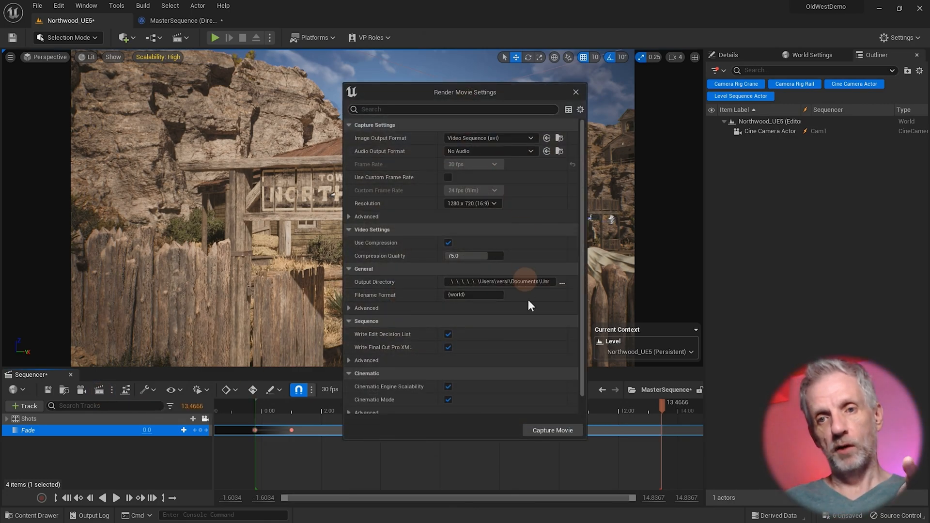
mouse_move(561, 224)
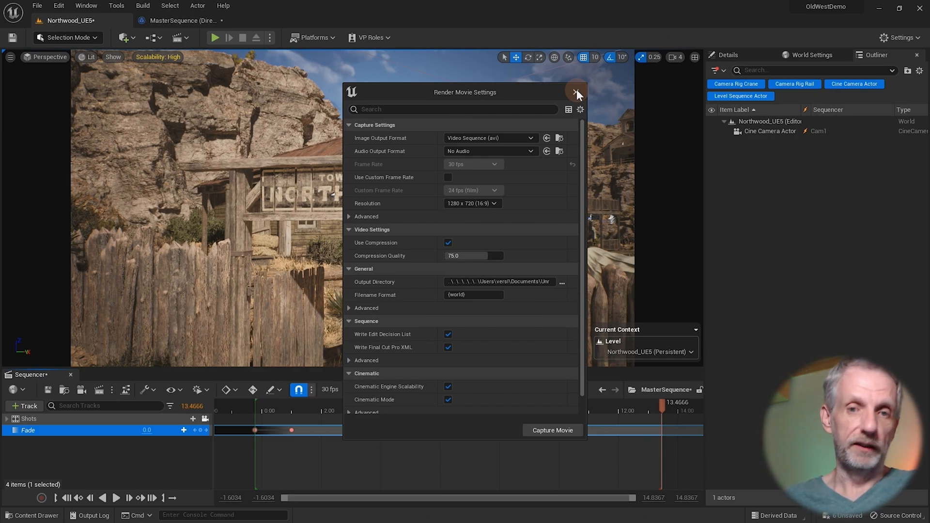
left_click(574, 92)
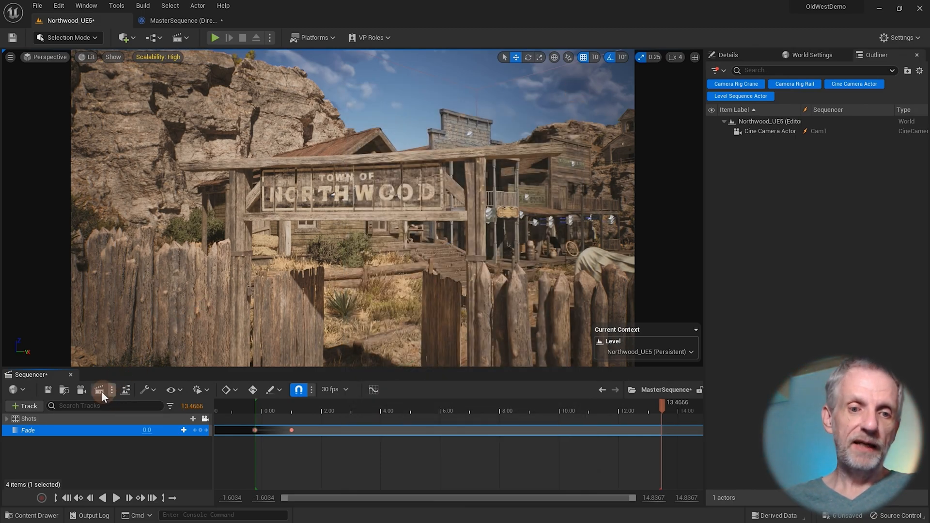
mouse_move(113, 389)
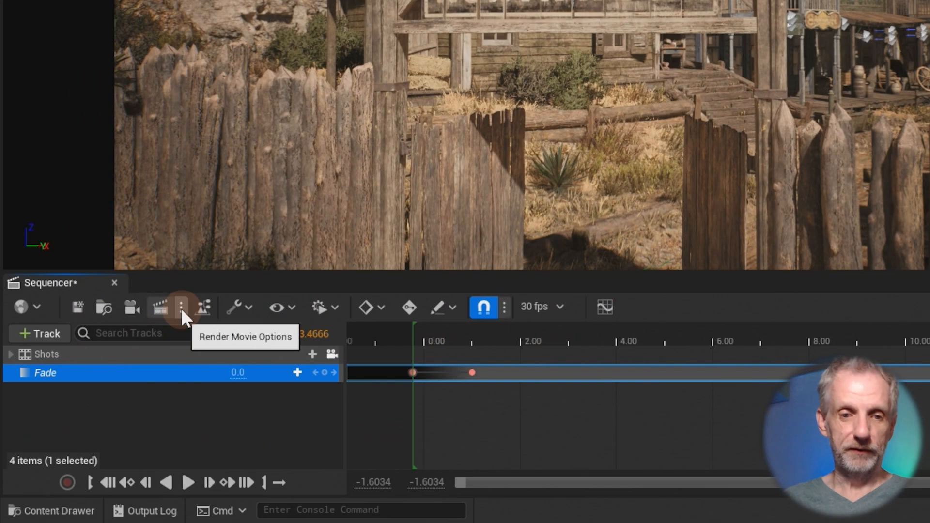
left_click(204, 306)
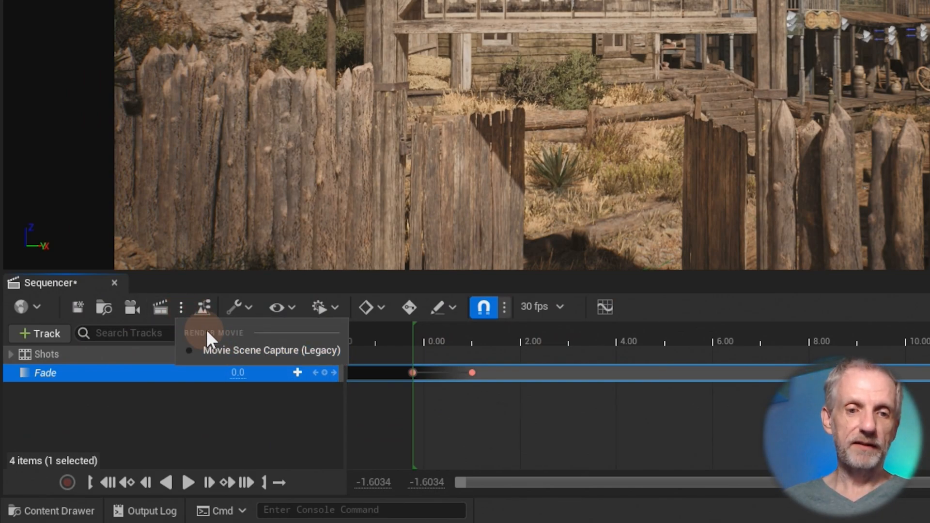
mouse_move(271, 350)
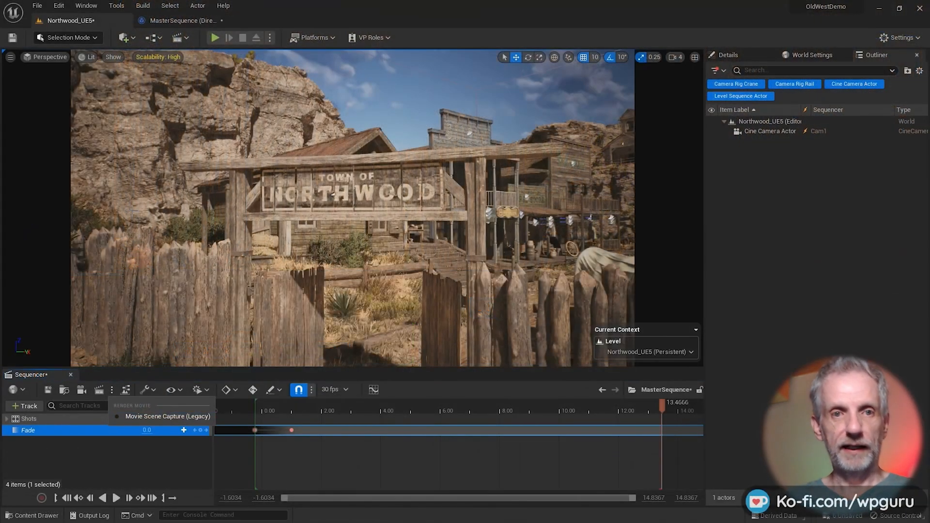
left_click(58, 5)
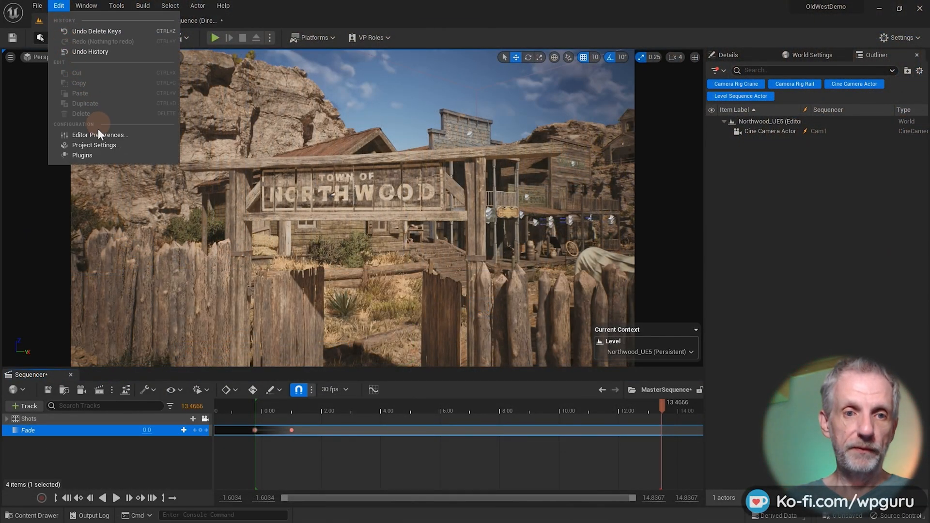
- Search the plugin list for 'movie render' and enable the Movie Render Queue plugin
left_click(82, 155)
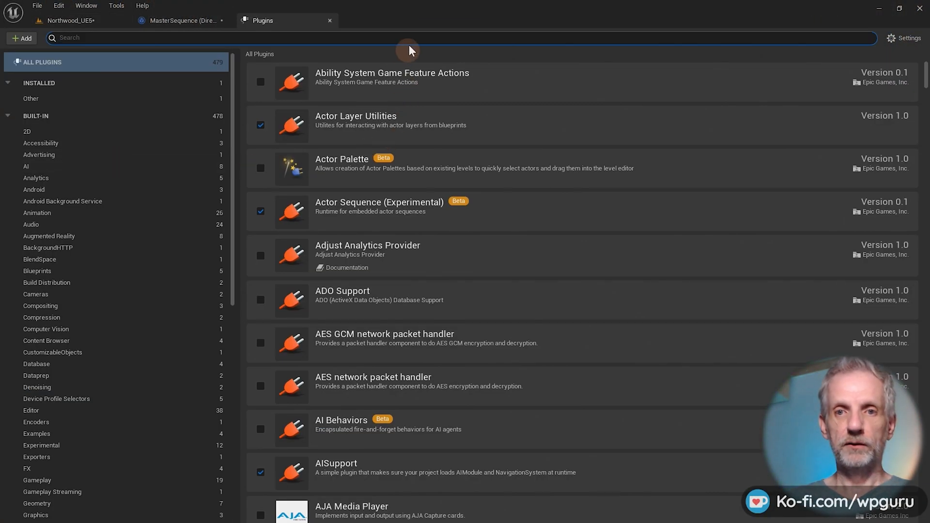
type("movie")
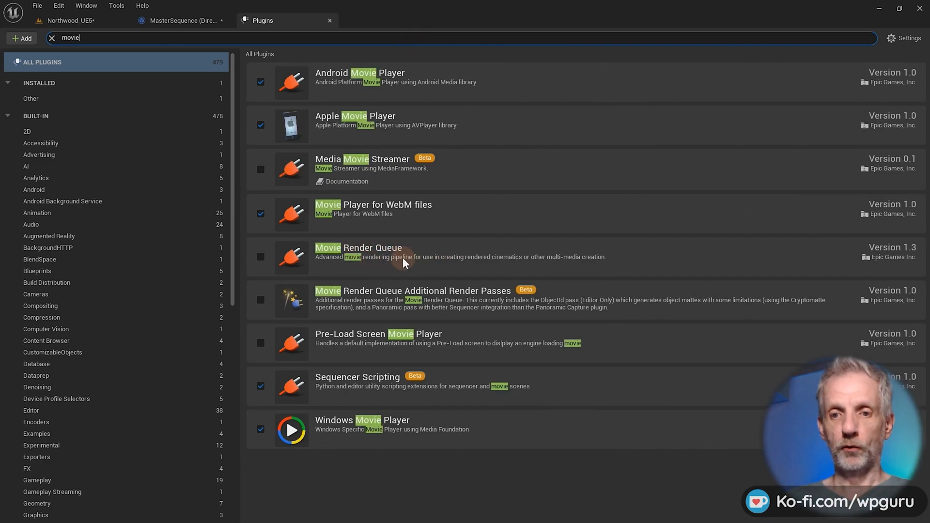
triple_click(69, 38)
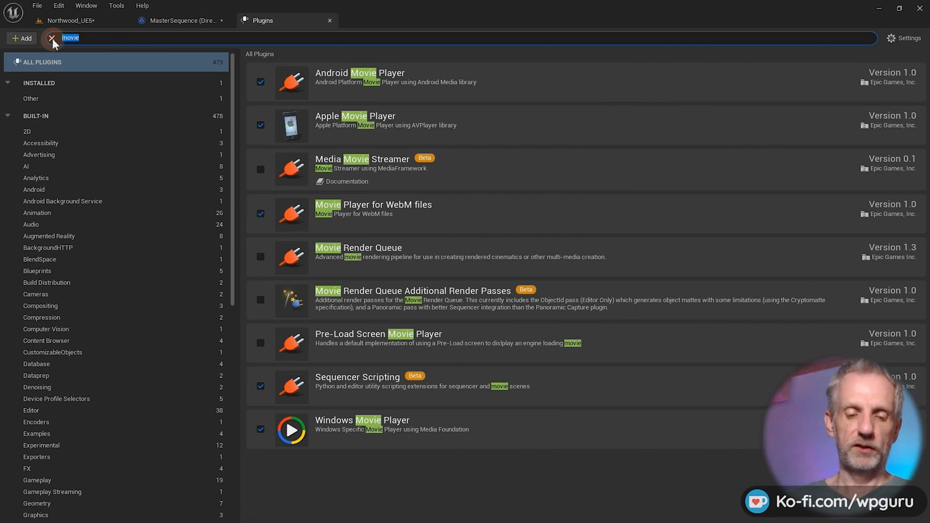
type("render")
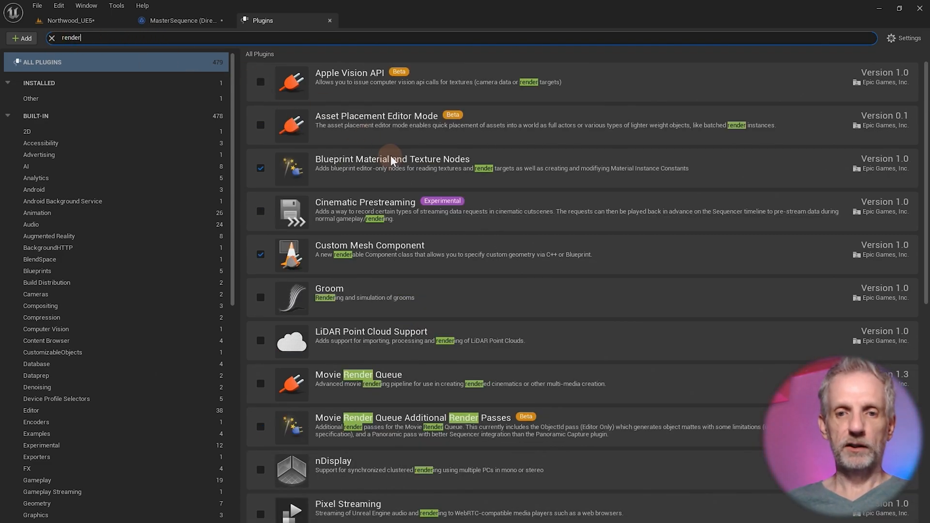
triple_click(71, 37)
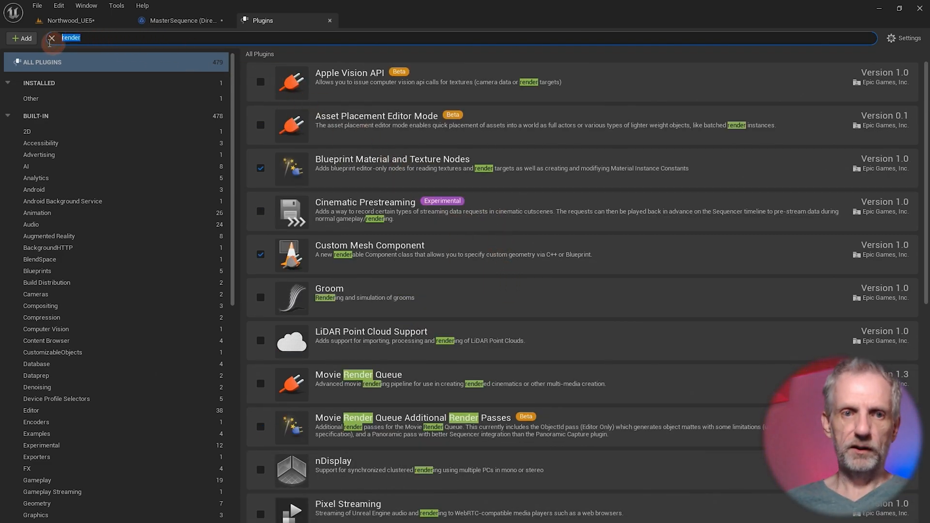
type("movie render")
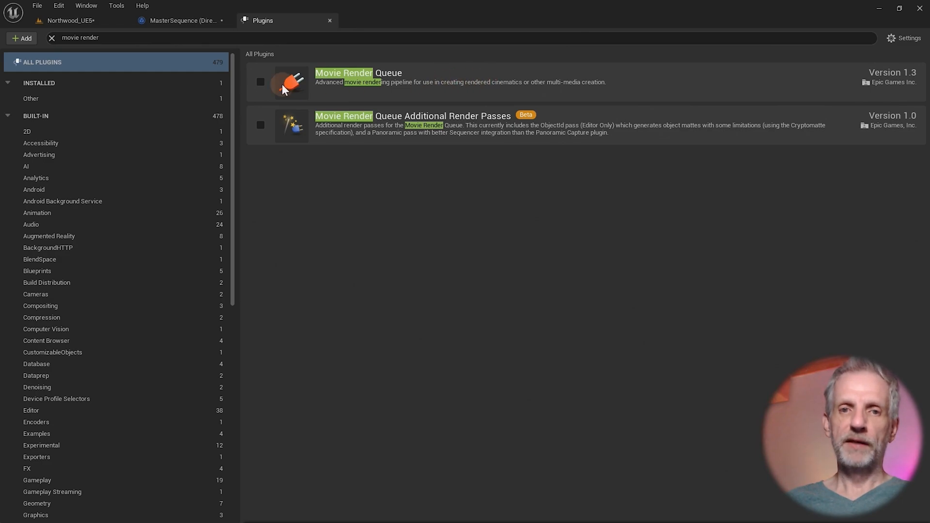
left_click(259, 82)
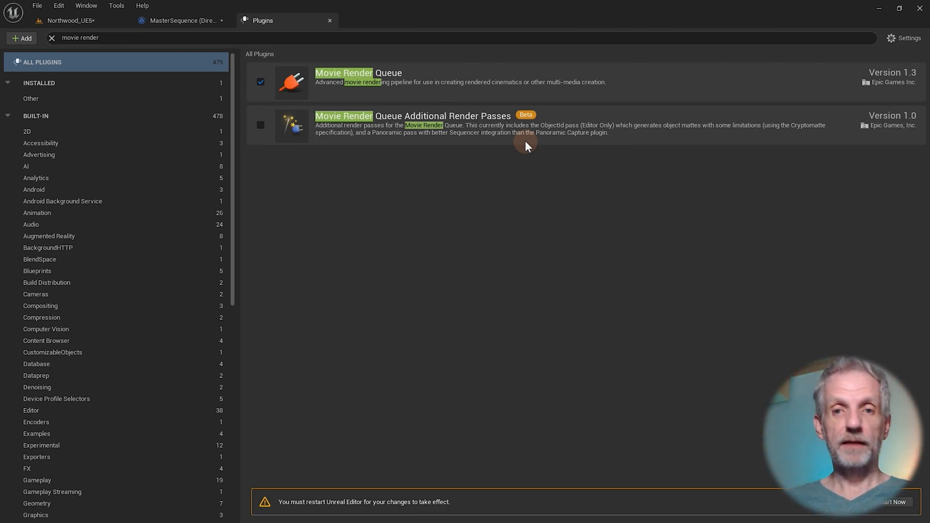
mouse_move(363, 156)
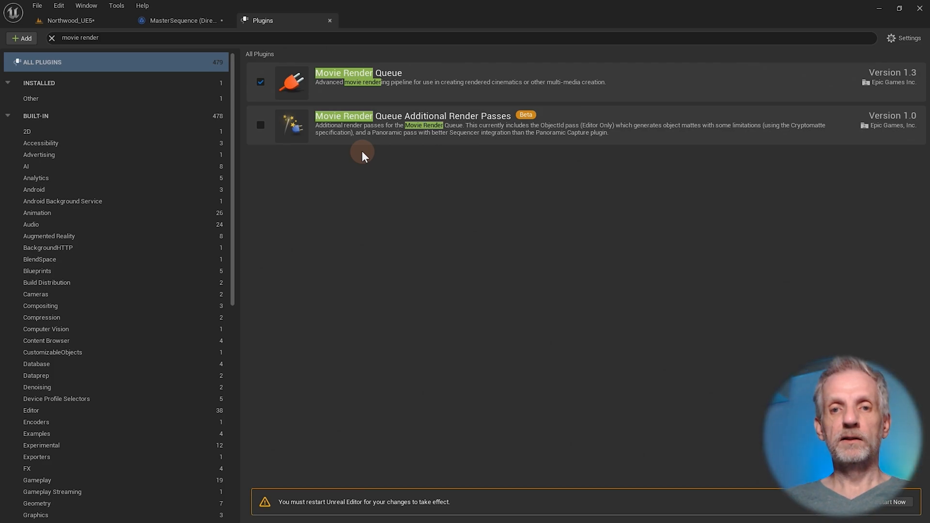
mouse_move(390, 161)
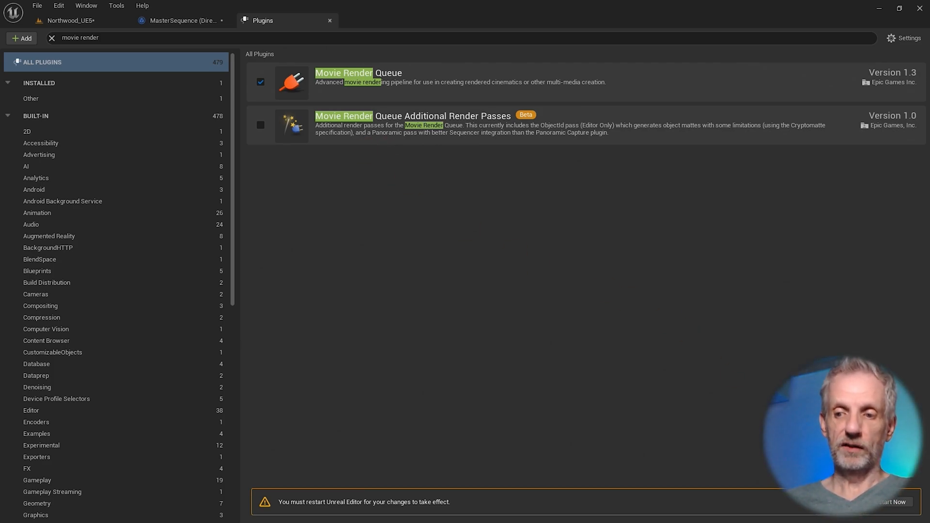
mouse_move(459, 183)
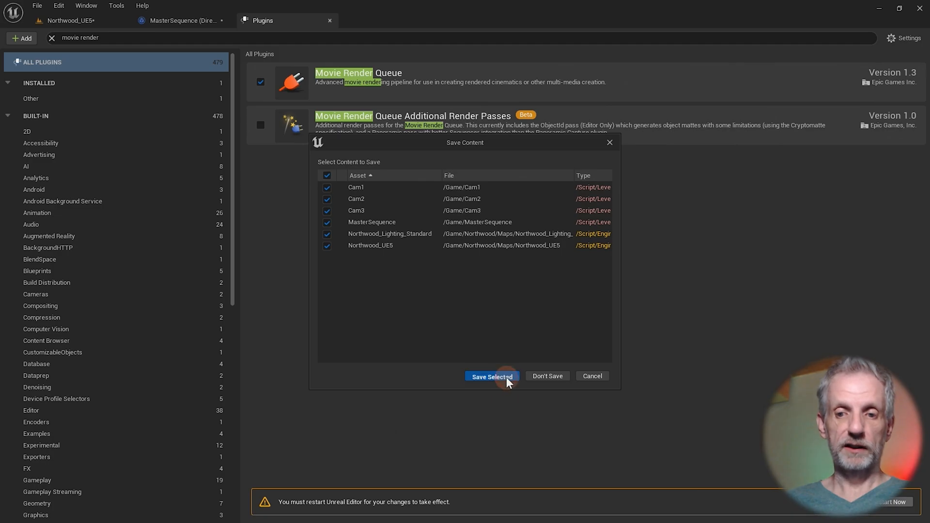
- Save the modified sequences, cameras and Northwood levels via Save Selected before restarting
left_click(491, 375)
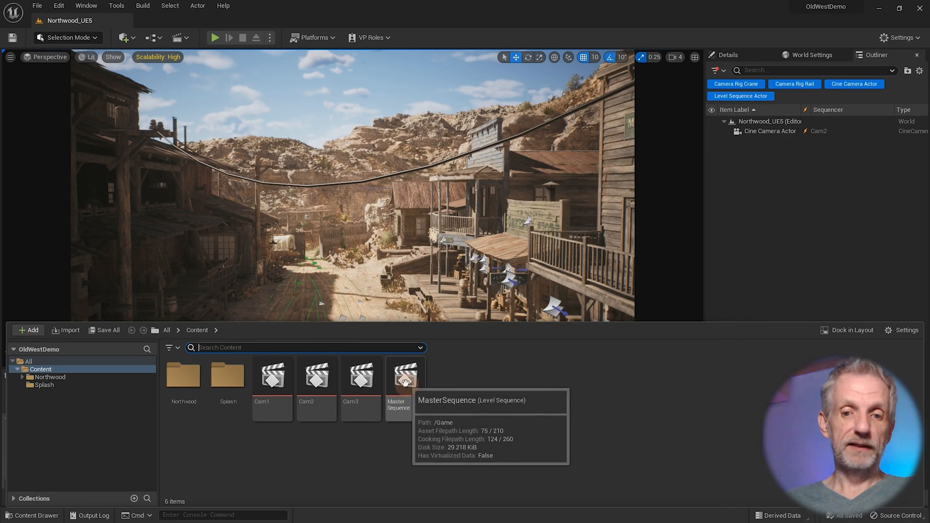
- Open MasterSequence from the Content Drawer and scrub the playhead through its camera shots
left_click(405, 380)
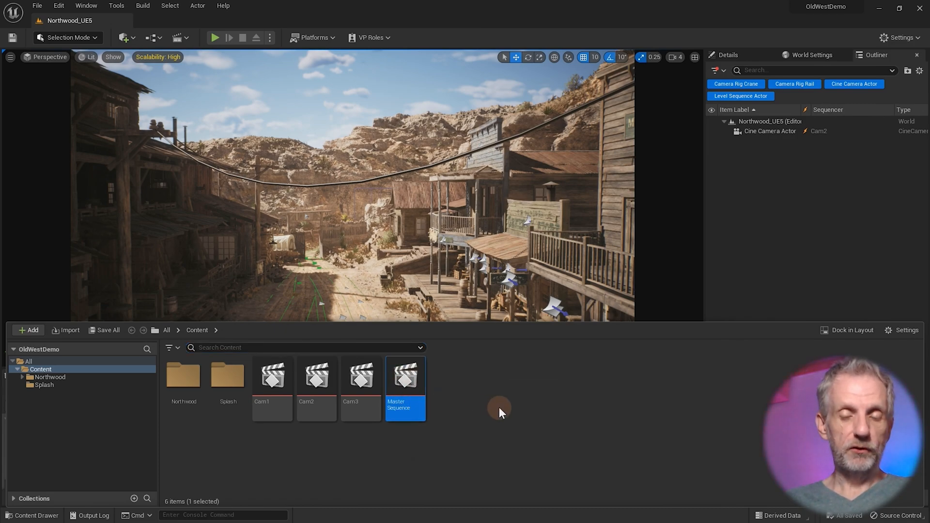
mouse_move(465, 399)
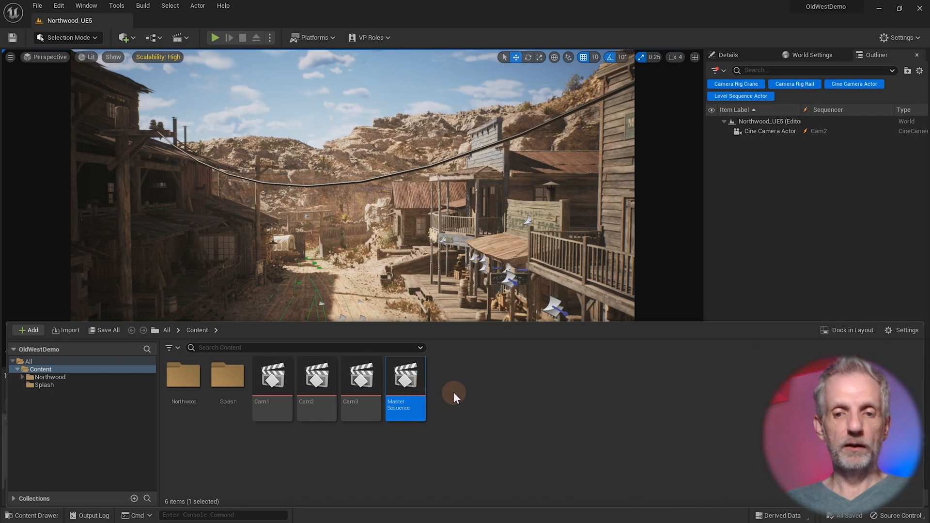
double_click(405, 375)
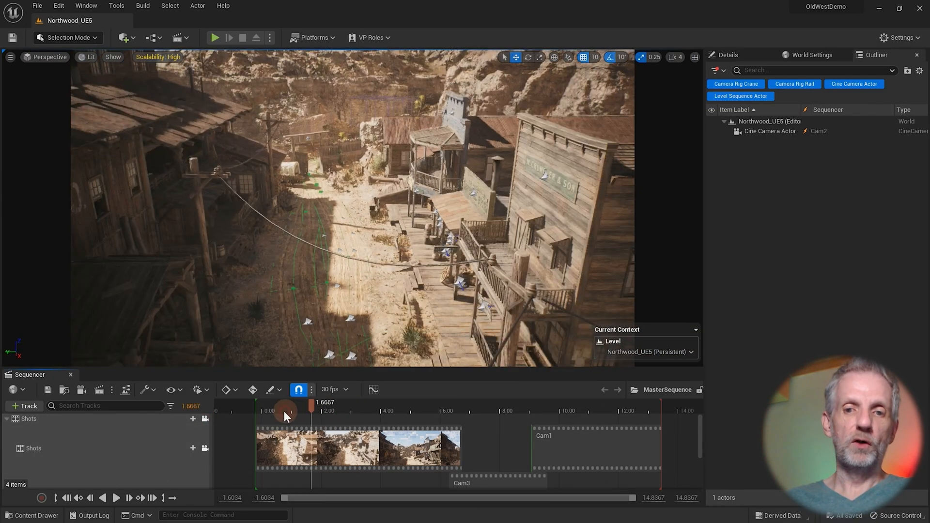
left_click_drag(310, 406, 378, 406)
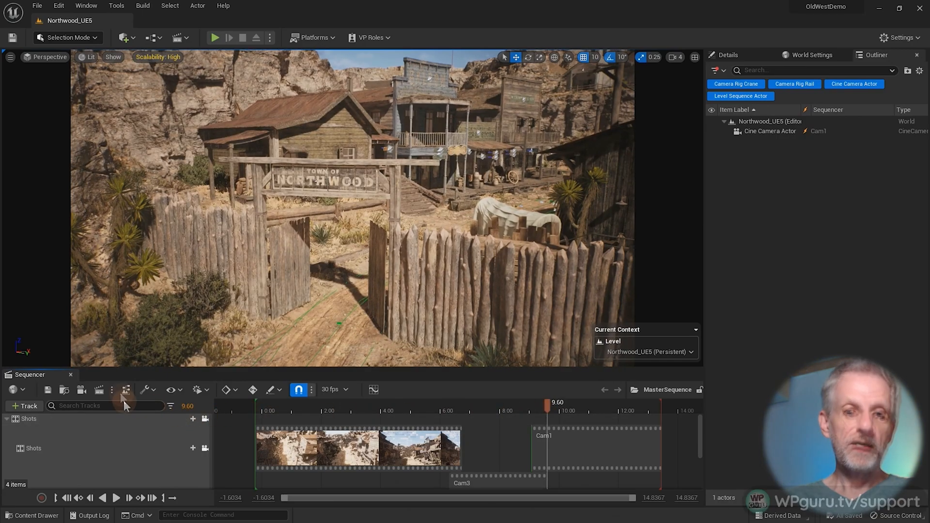
left_click(125, 389)
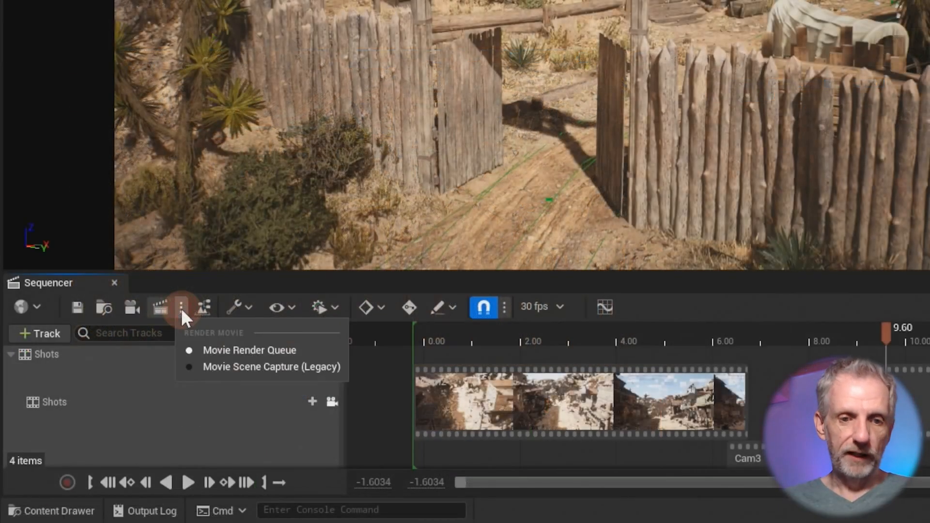
mouse_move(320, 350)
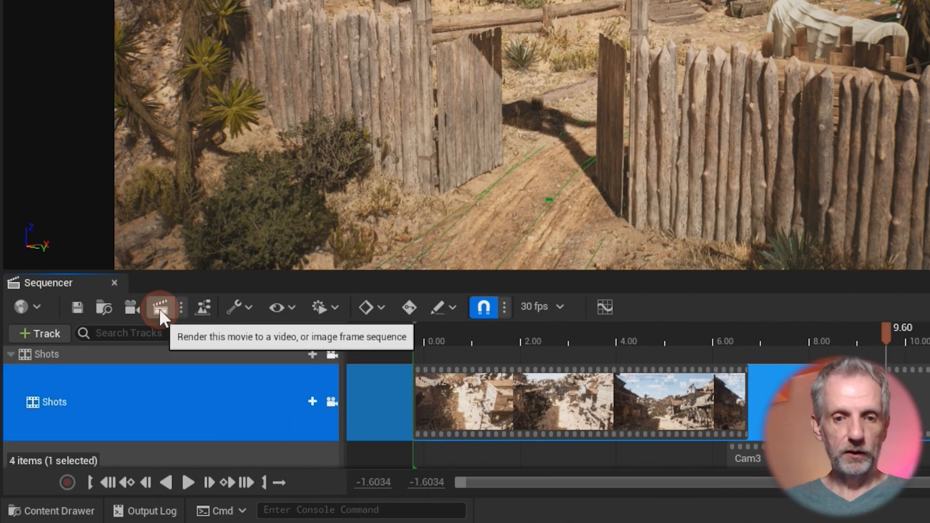
left_click(160, 307)
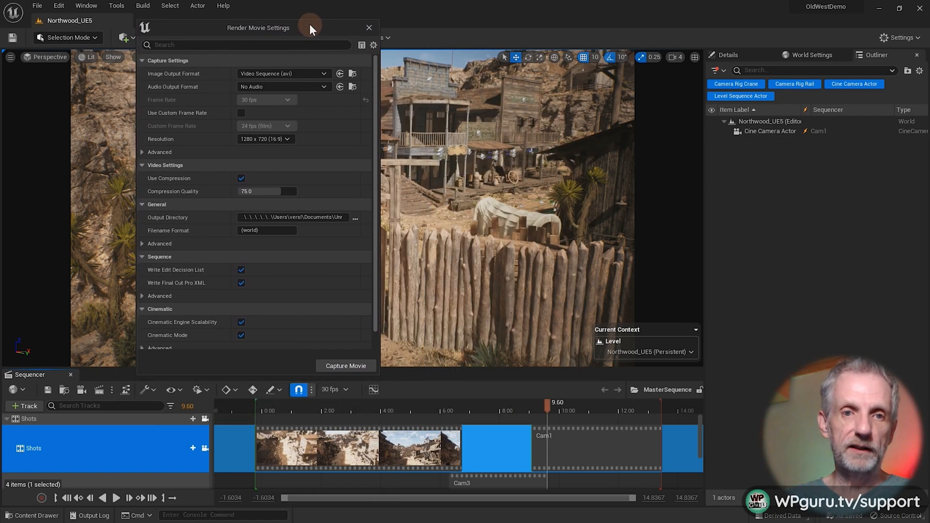
mouse_move(213, 80)
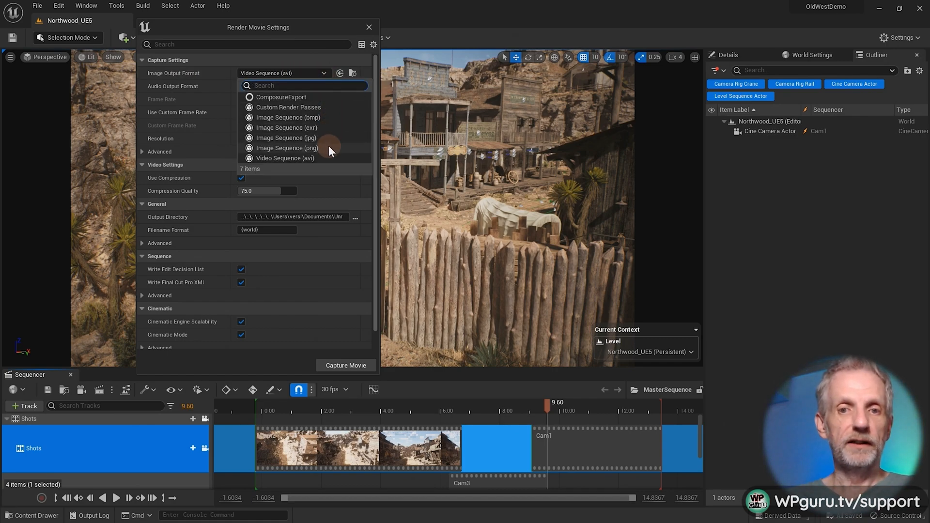
mouse_move(286, 138)
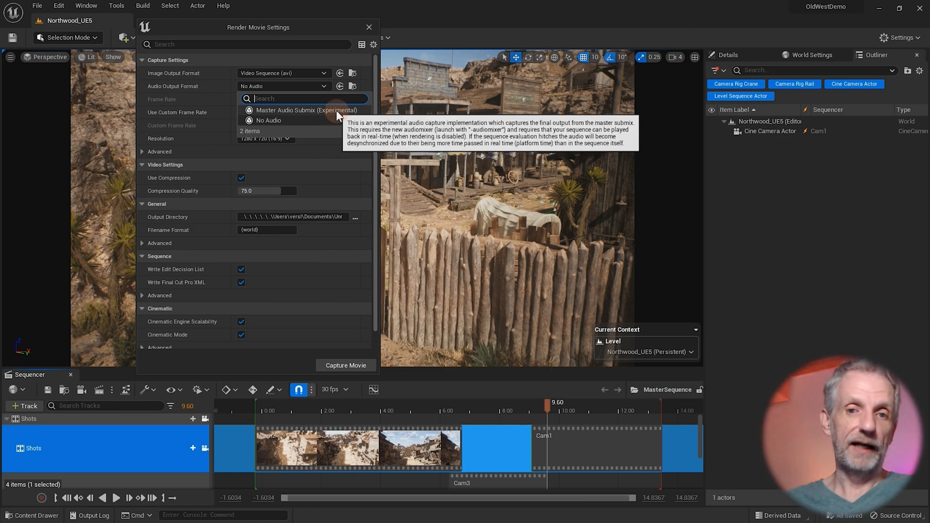
- Set audio output to Master Audio Submix and resolution to 1920x1080
left_click(306, 110)
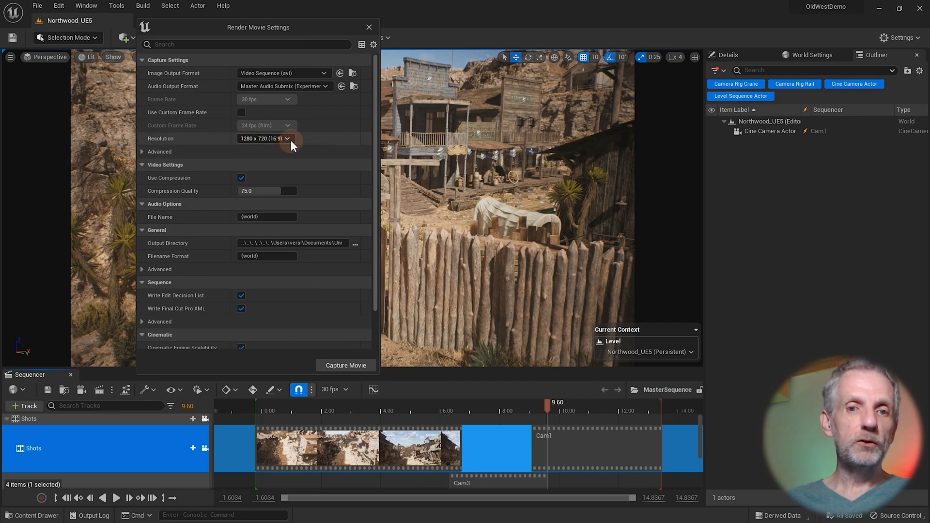
left_click(286, 138)
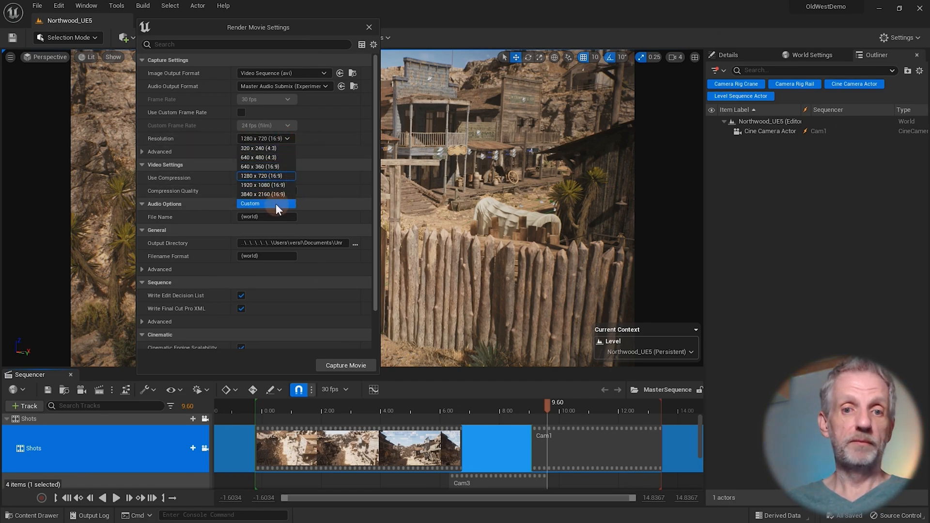
mouse_move(262, 185)
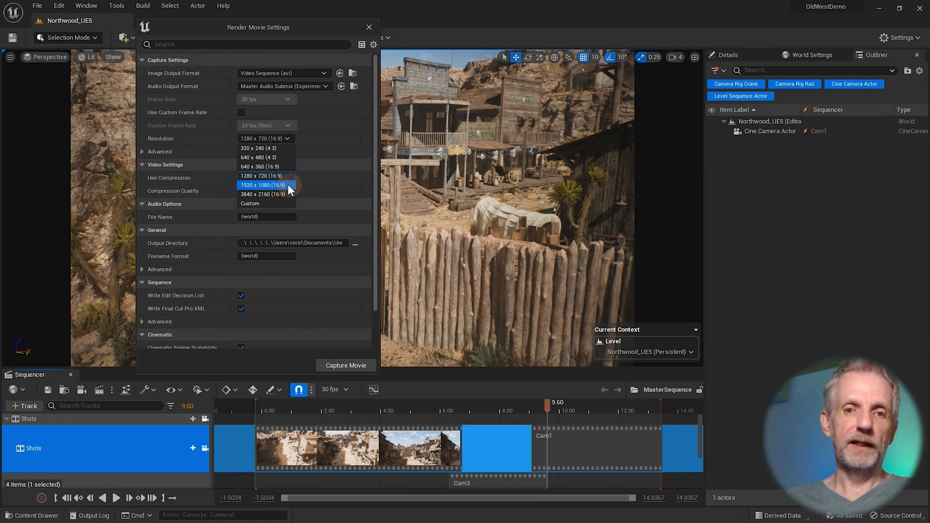
left_click(263, 184)
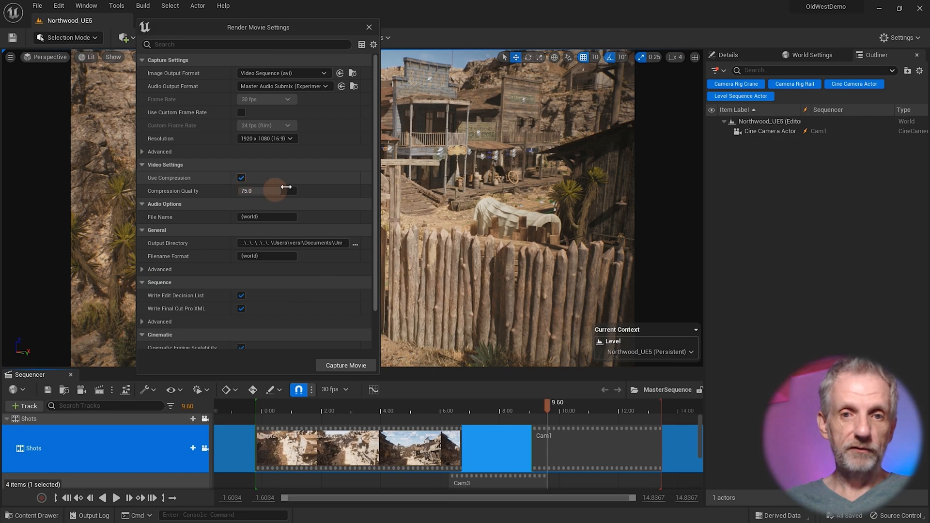
mouse_move(325, 147)
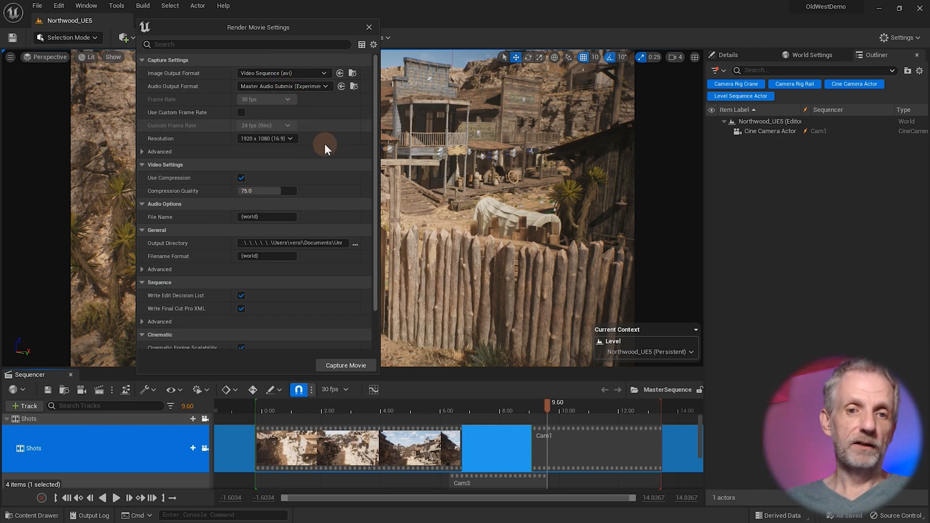
mouse_move(328, 194)
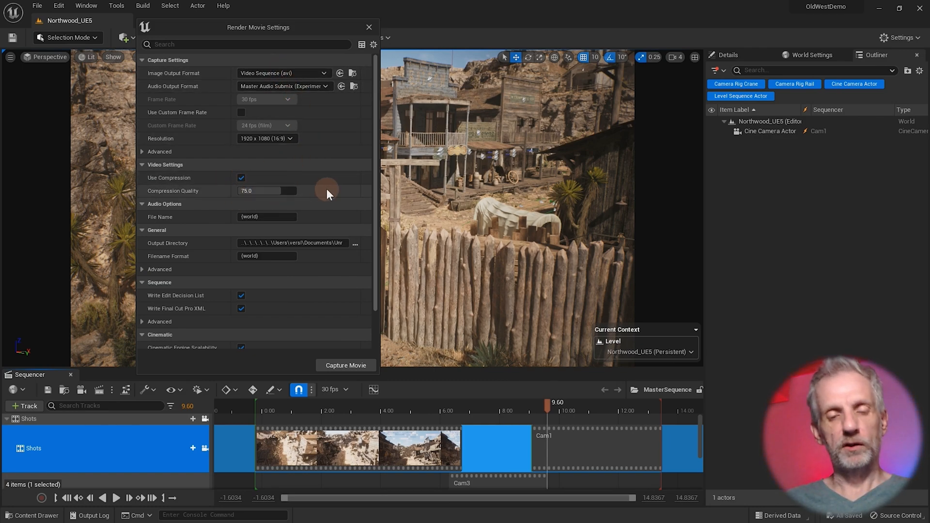
mouse_move(332, 230)
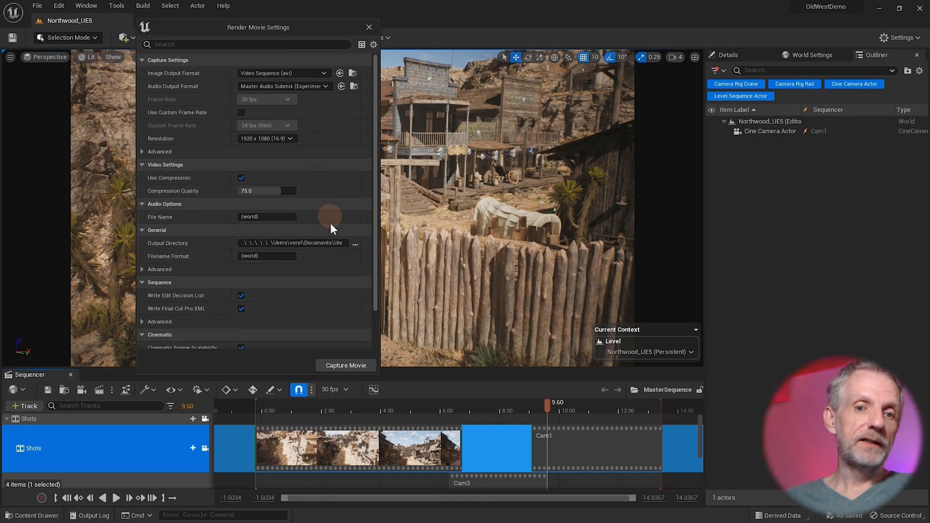
mouse_move(345, 270)
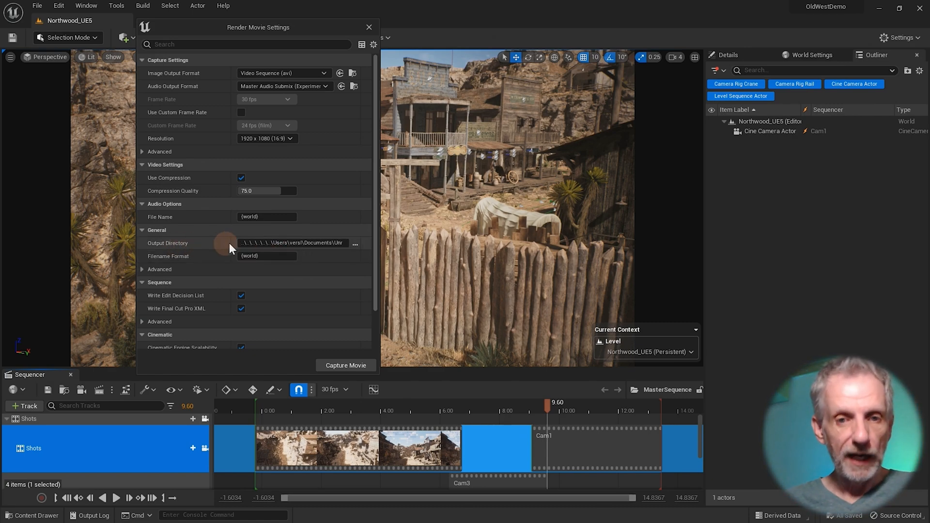
mouse_move(355, 243)
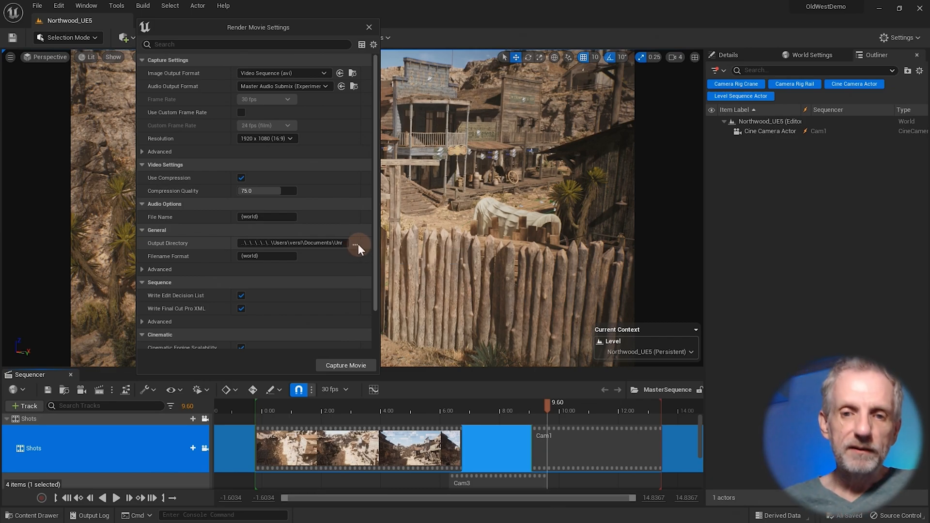
mouse_move(356, 243)
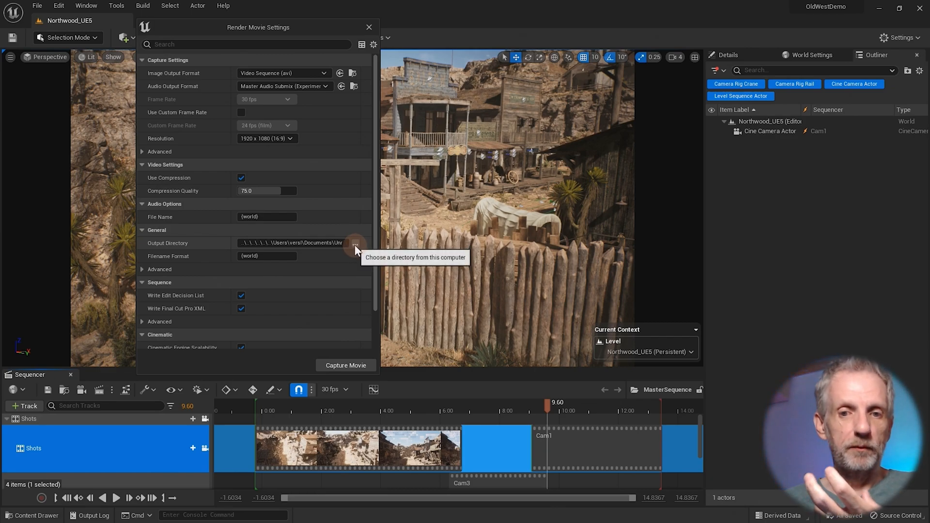
- Set the render output directory to the Desktop folder
left_click(354, 242)
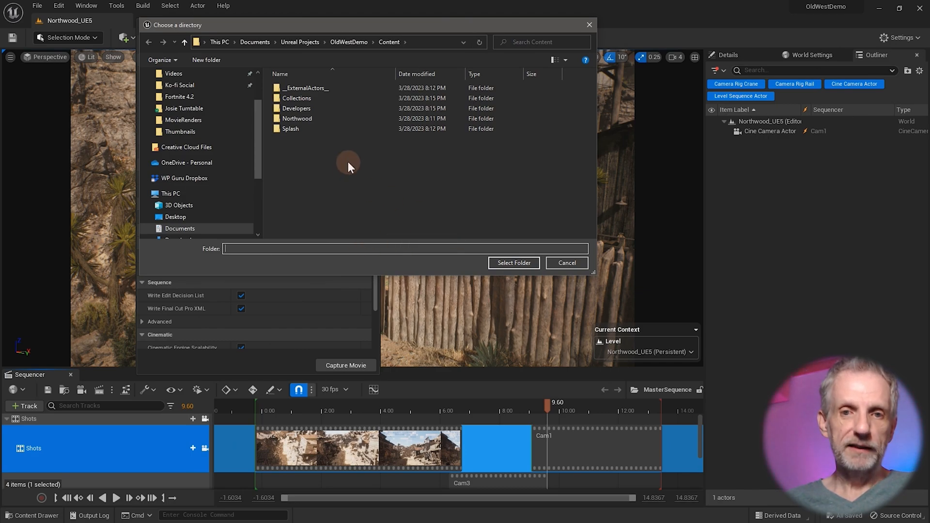
mouse_move(273, 163)
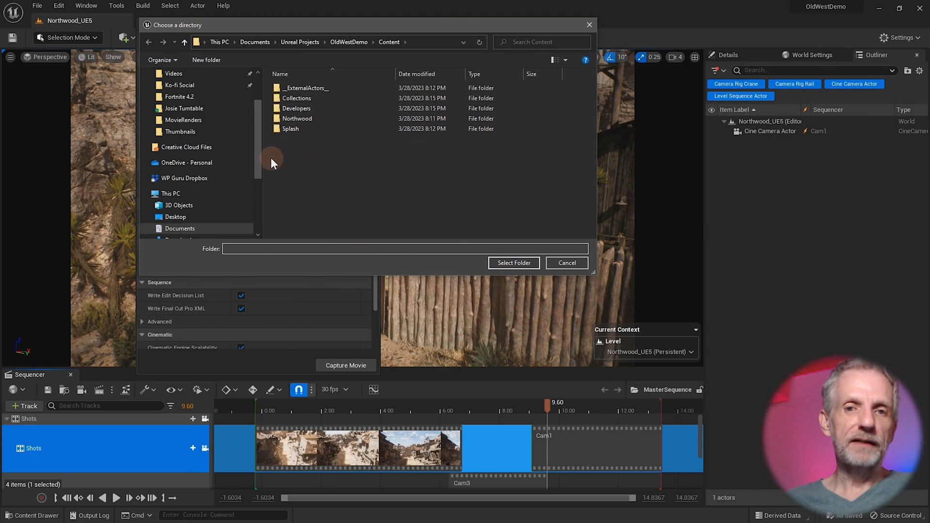
mouse_move(317, 164)
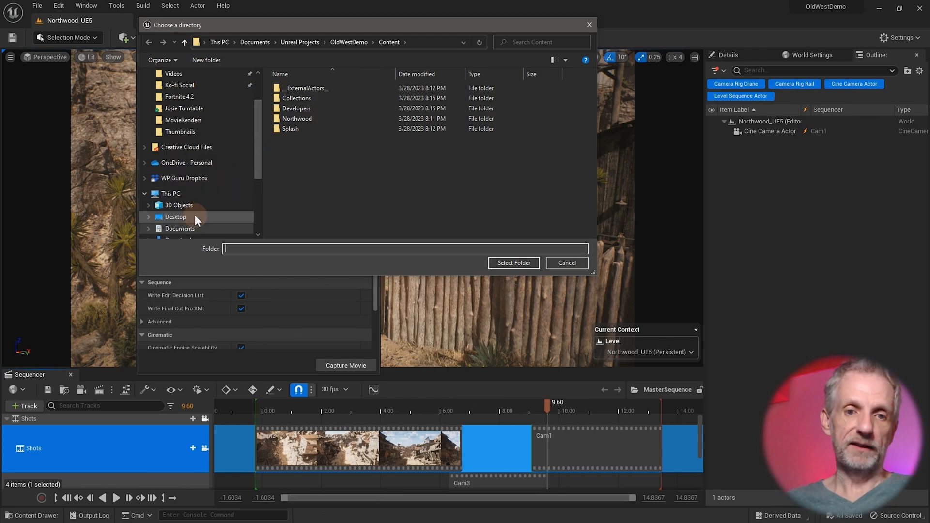
left_click(175, 216)
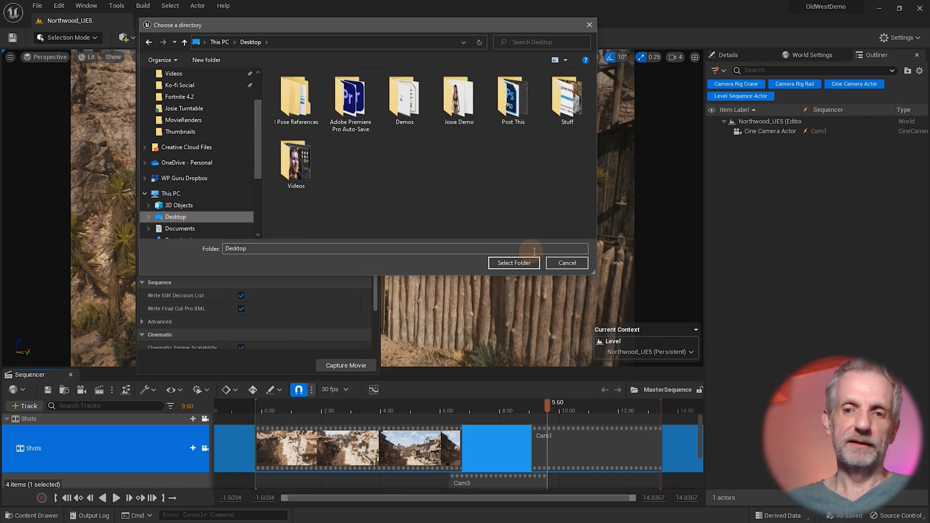
left_click(513, 263)
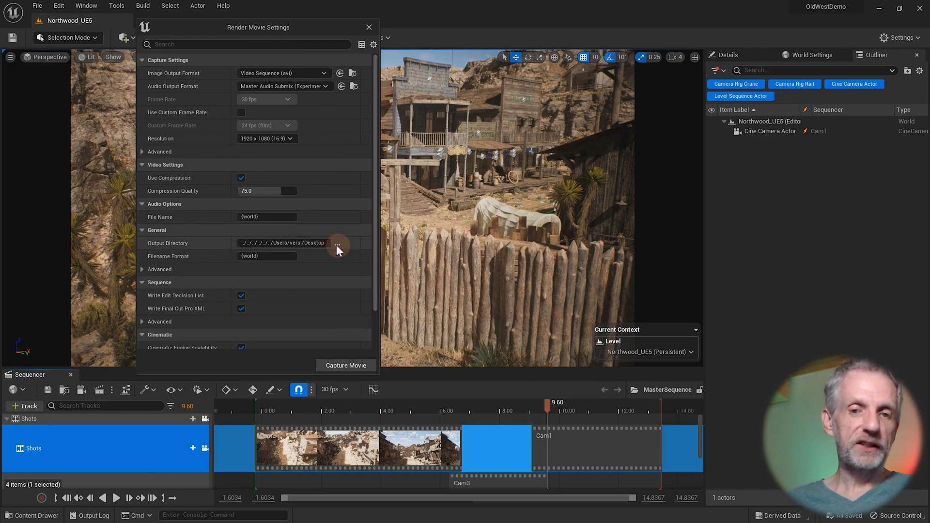
mouse_move(338, 246)
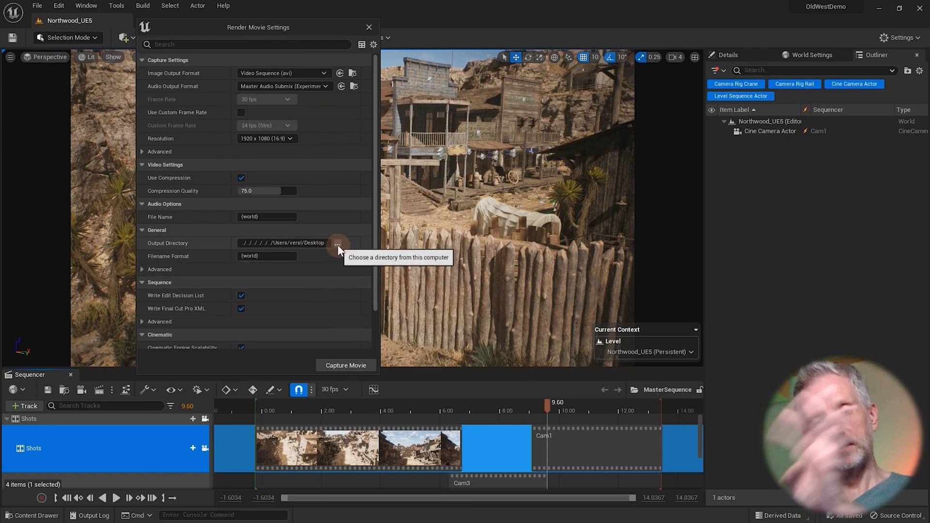
scroll("down", 3)
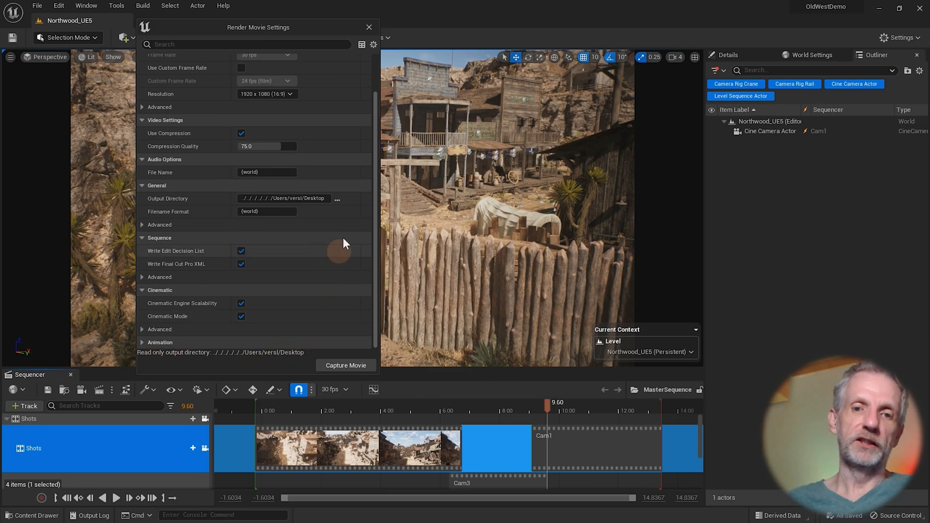
- Create a Movies folder under AnimationDemo > Saved and select it as output directory
left_click(337, 198)
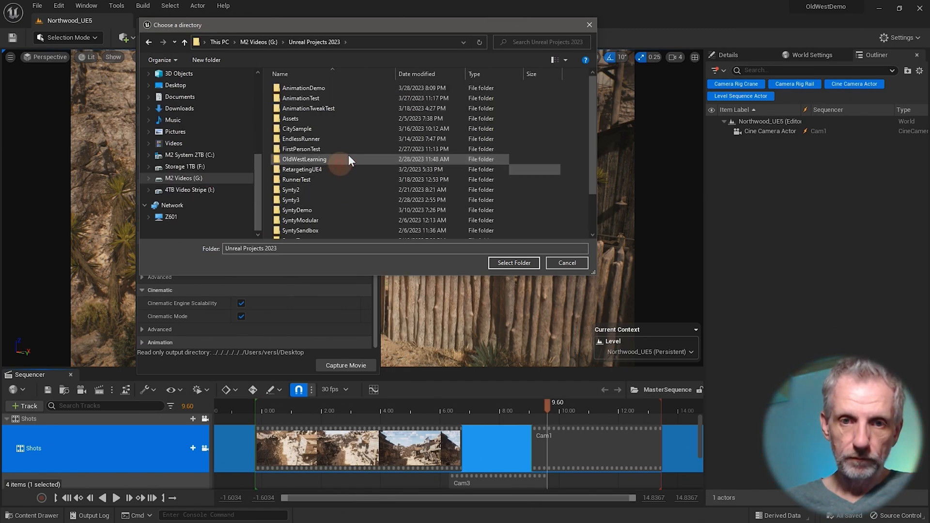
double_click(303, 88)
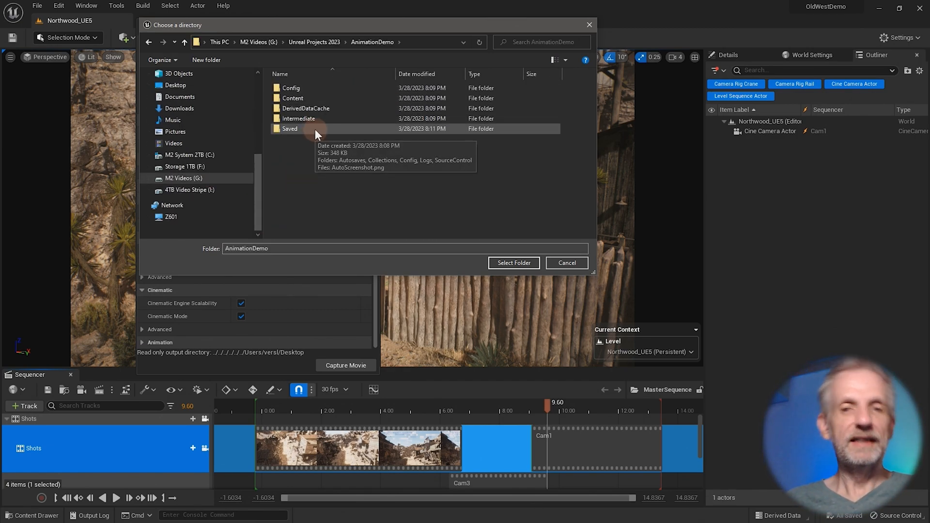
double_click(291, 128)
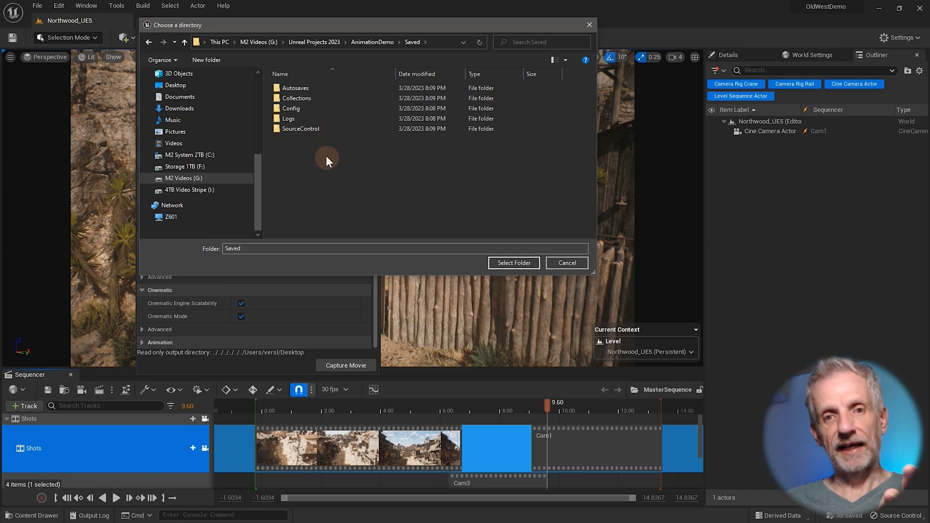
mouse_move(366, 199)
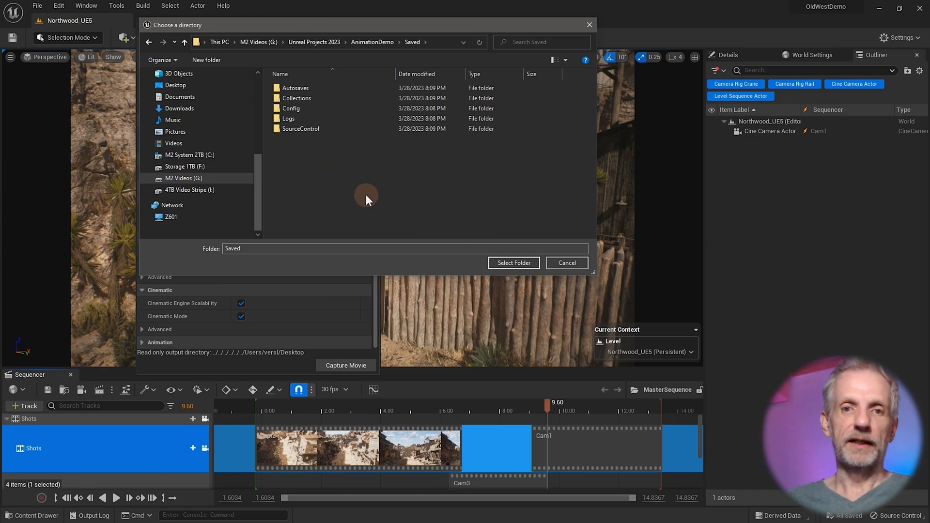
right_click(366, 199)
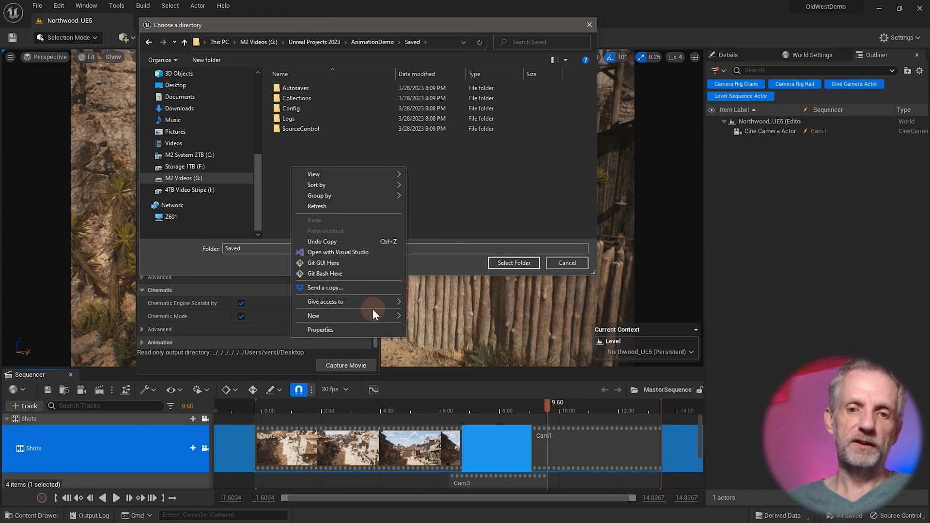
left_click(312, 315)
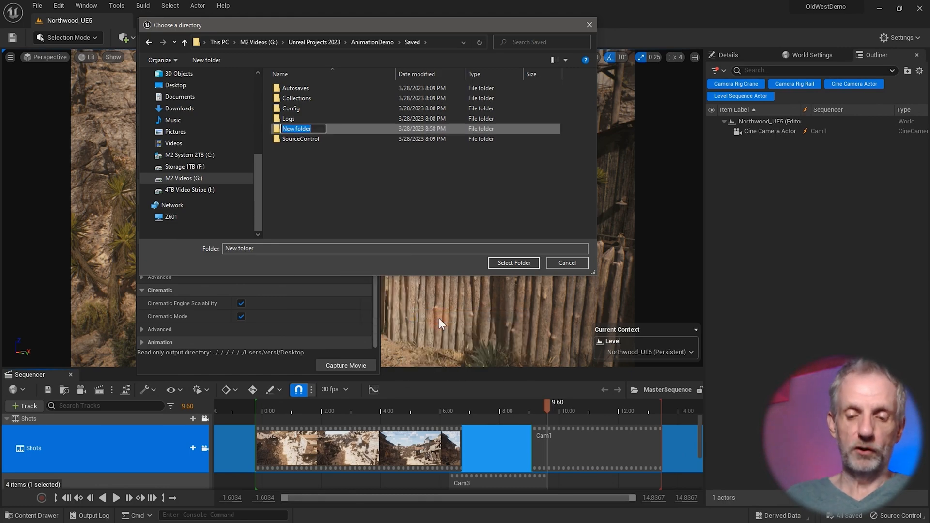
type("Movies")
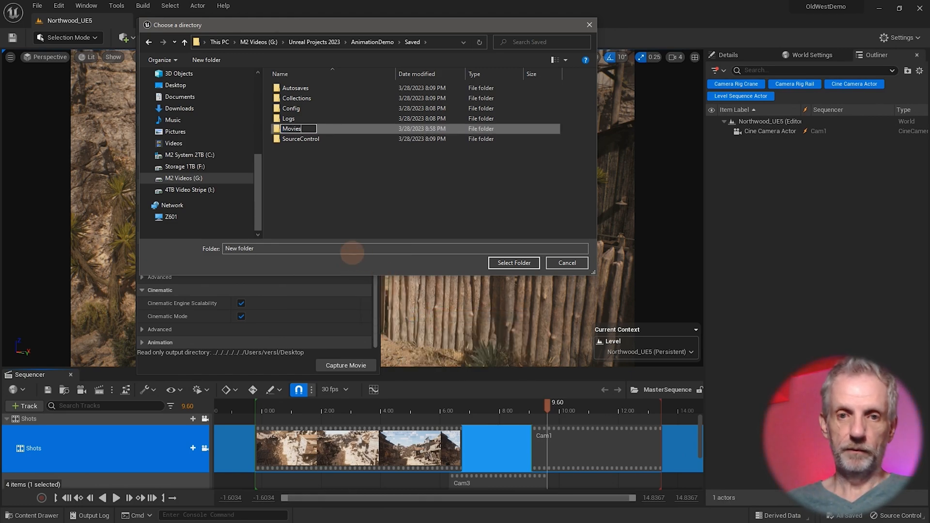
double_click(291, 129)
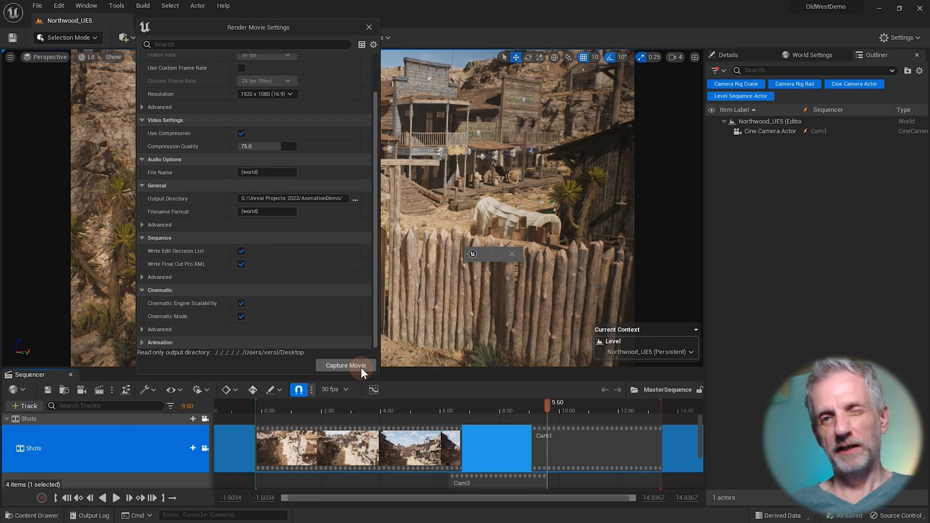
- Capture MasterSequence as a movie and open the capture folder holding the output files
left_click(346, 364)
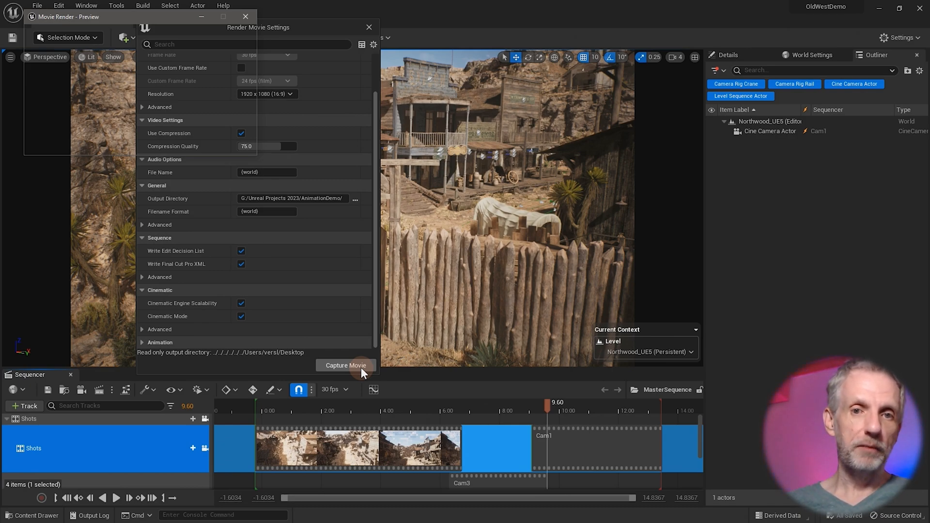
left_click(346, 365)
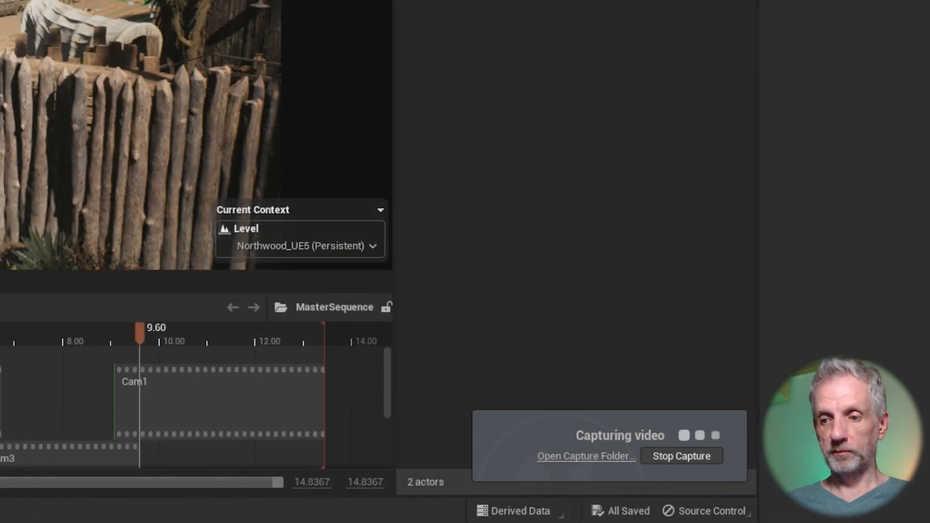
mouse_move(586, 462)
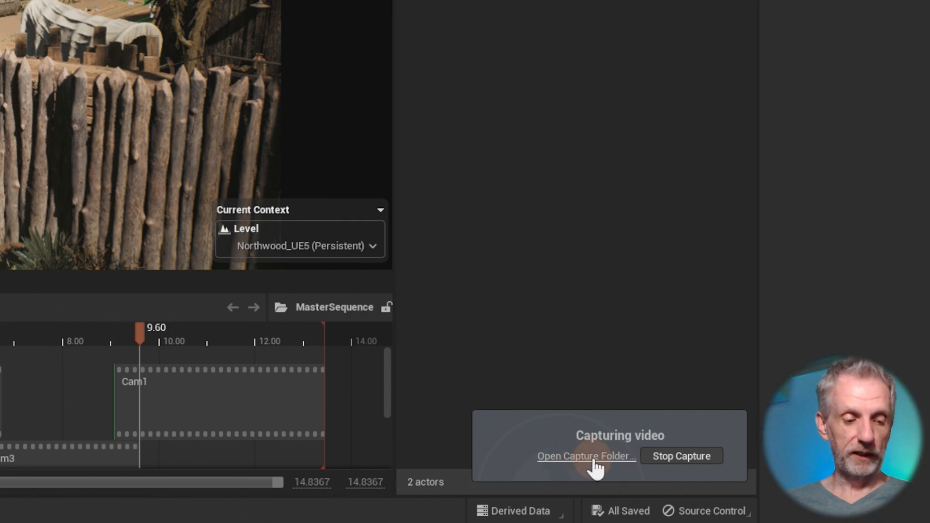
left_click(585, 456)
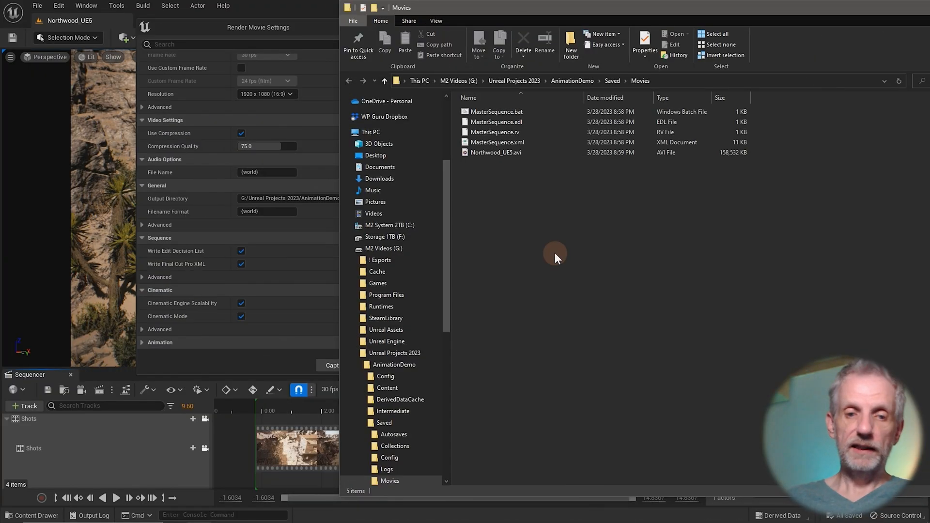
- Select Northwood_UE5.avi in the Movies folder and play it back
left_click(496, 152)
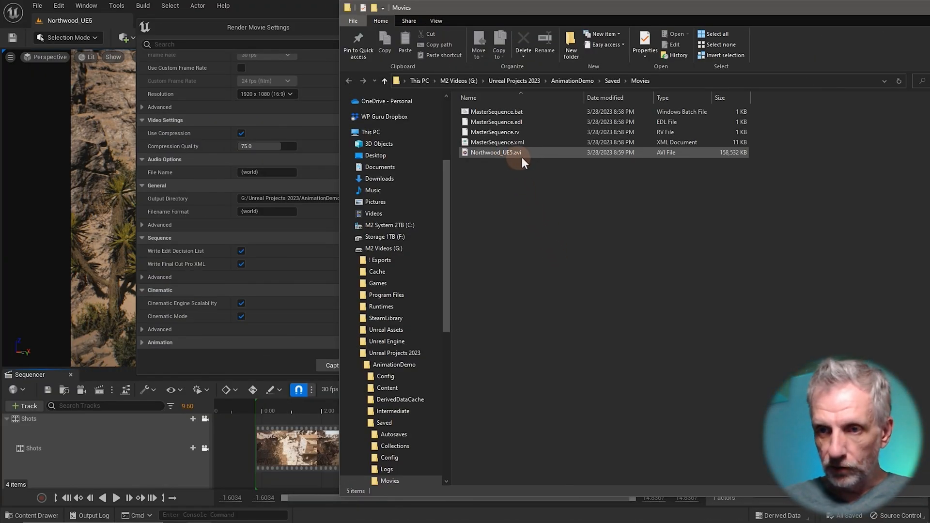
left_click(494, 153)
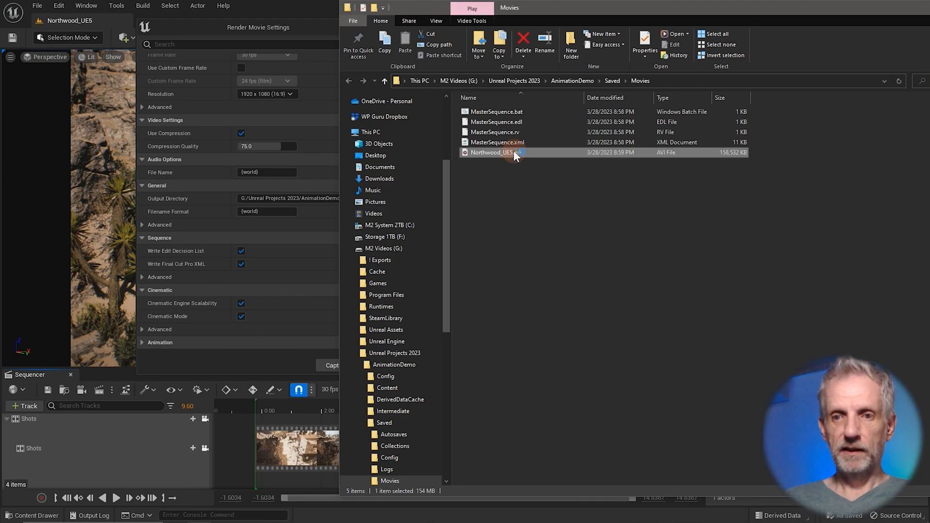
double_click(489, 152)
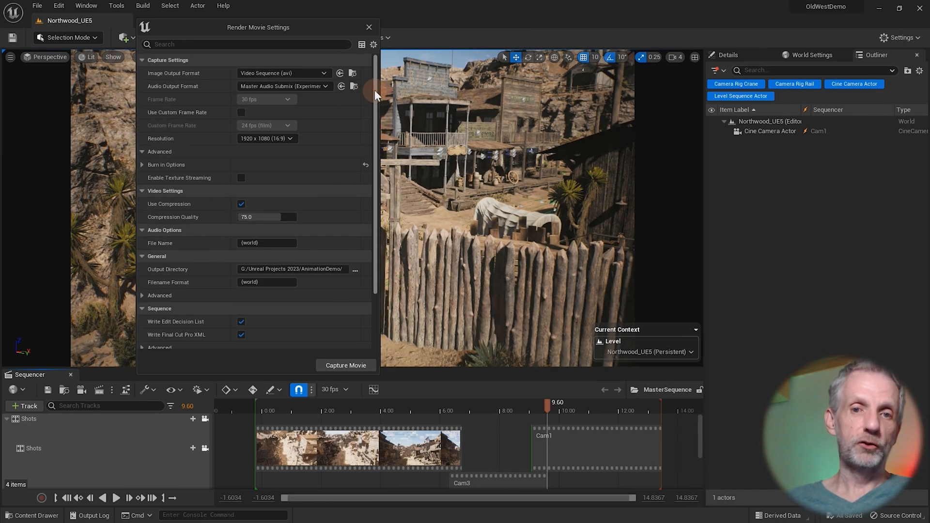
left_click(281, 72)
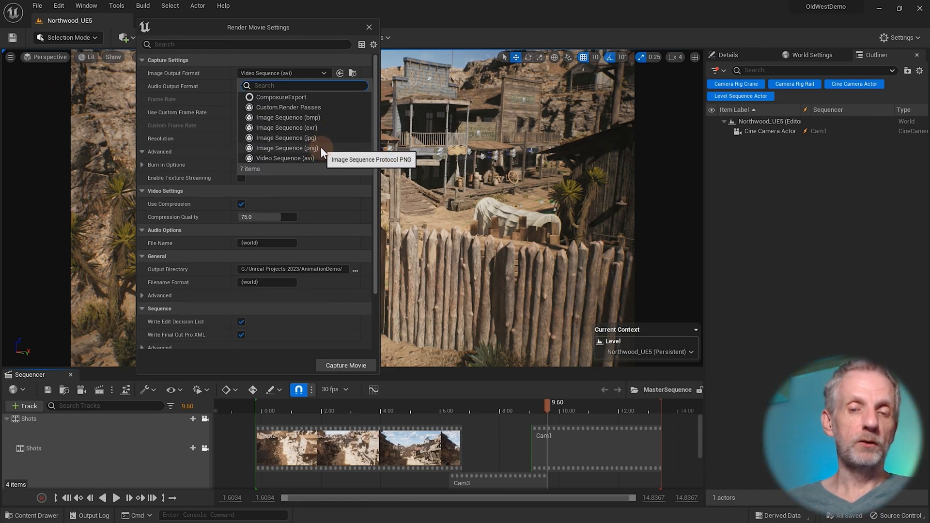
mouse_move(314, 27)
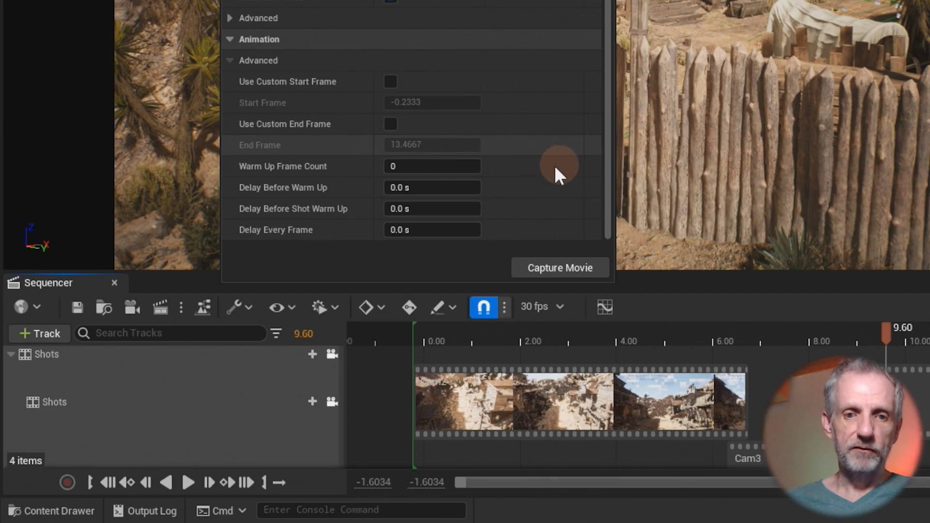
mouse_move(525, 180)
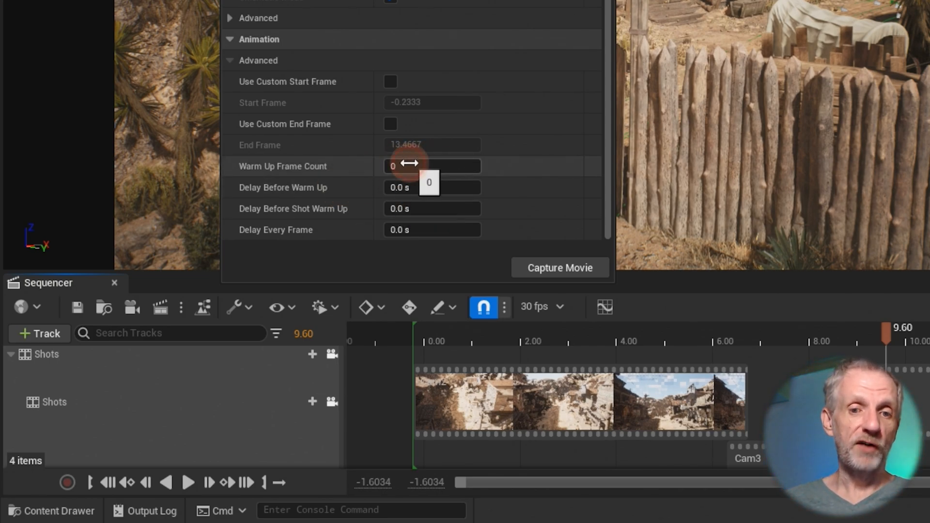
left_click(431, 166)
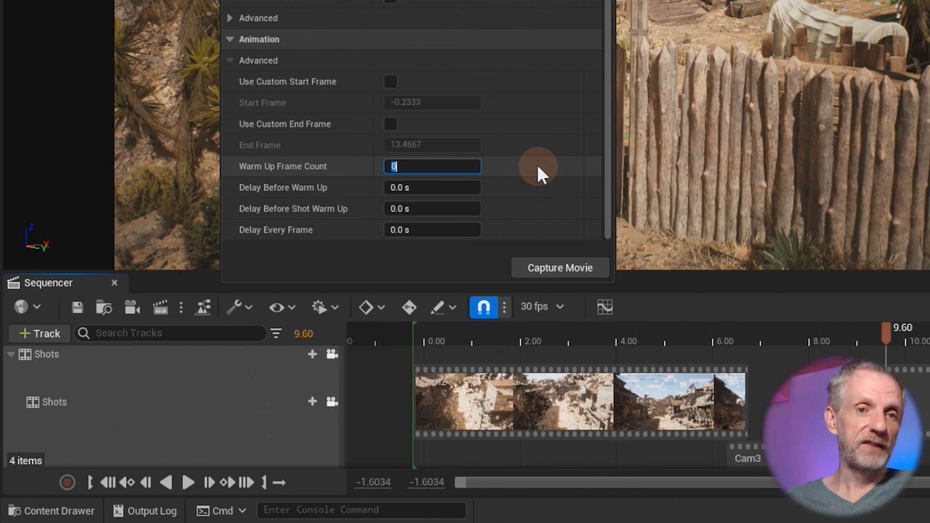
mouse_move(308, 180)
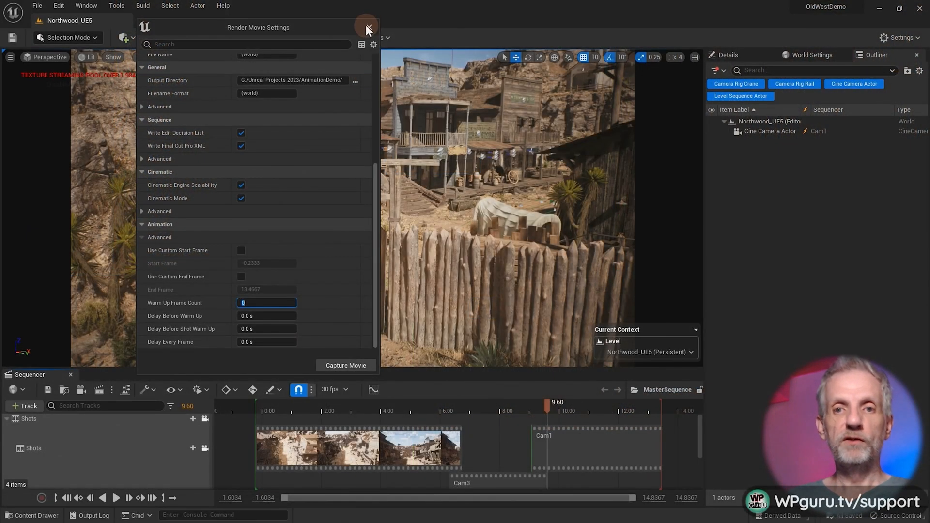
- Close Render Movie Settings and show the render methods, now including Movie Render Queue
left_click(366, 27)
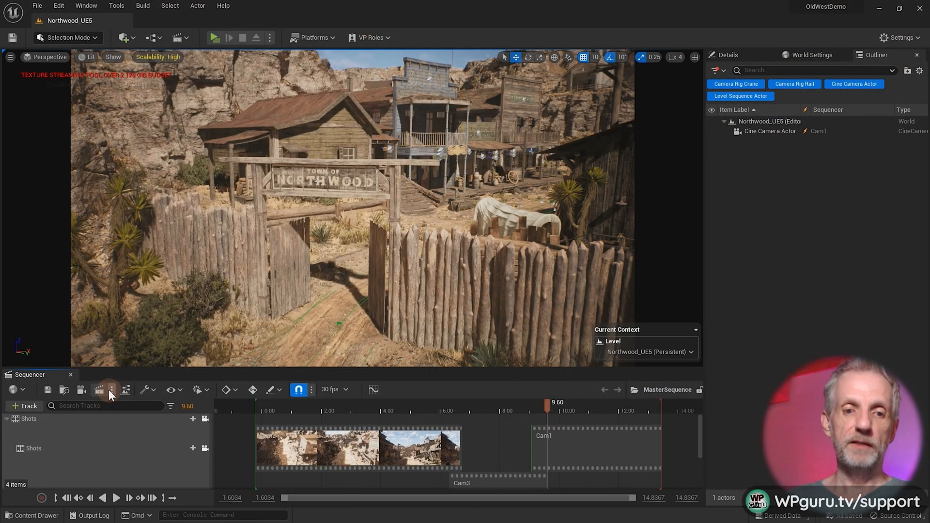
left_click(98, 389)
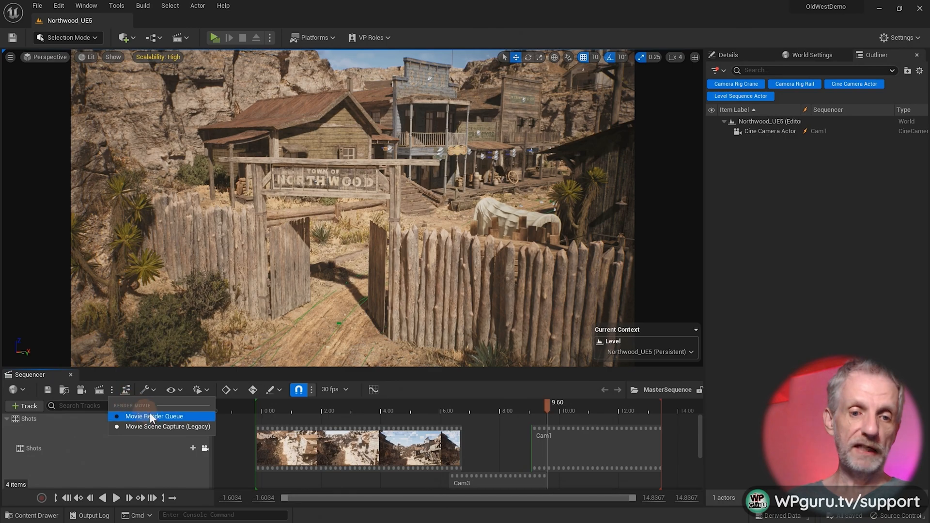
mouse_move(181, 417)
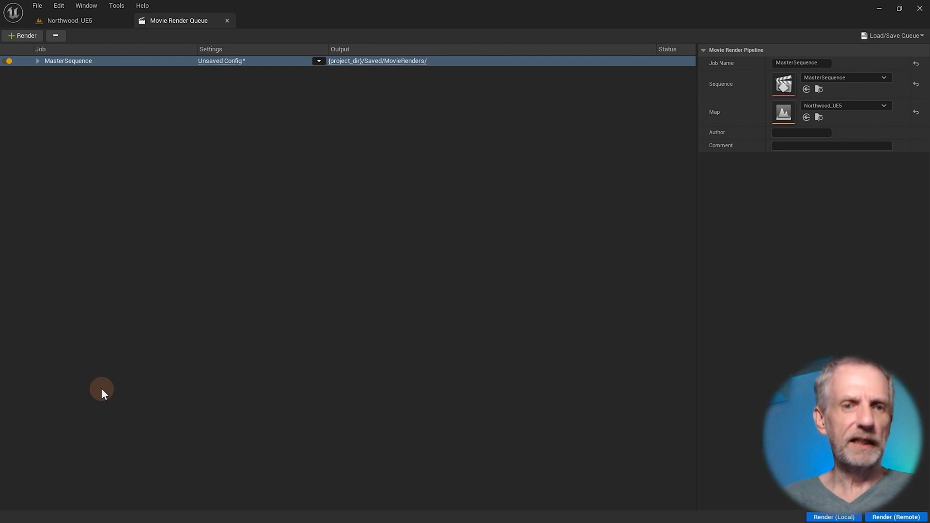
mouse_move(151, 285)
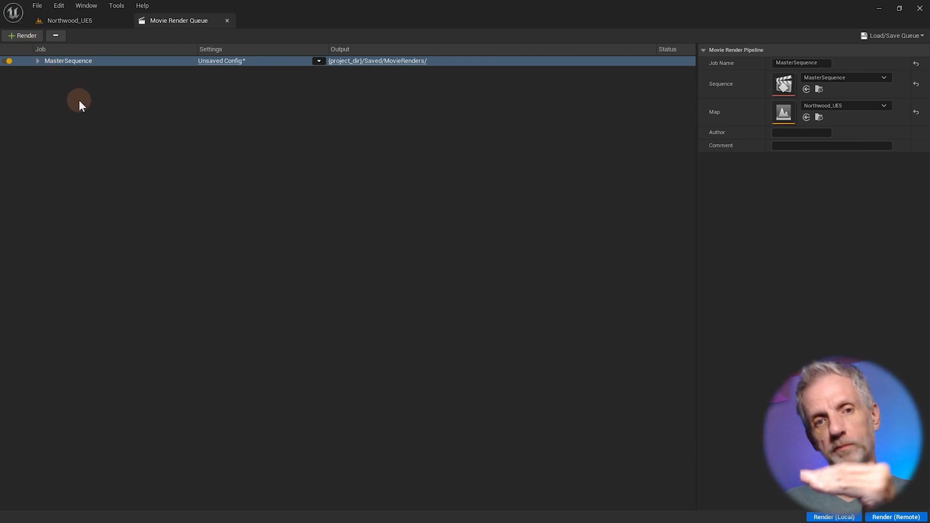
mouse_move(180, 131)
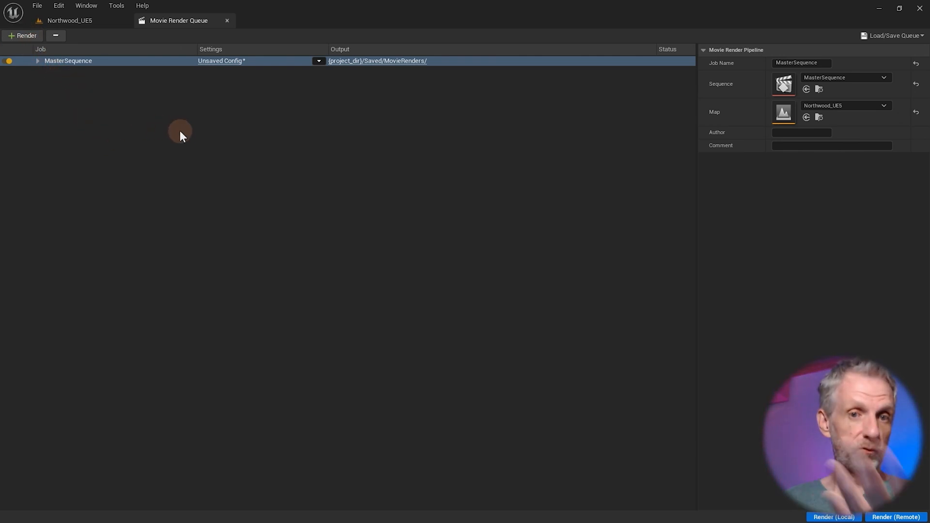
mouse_move(228, 193)
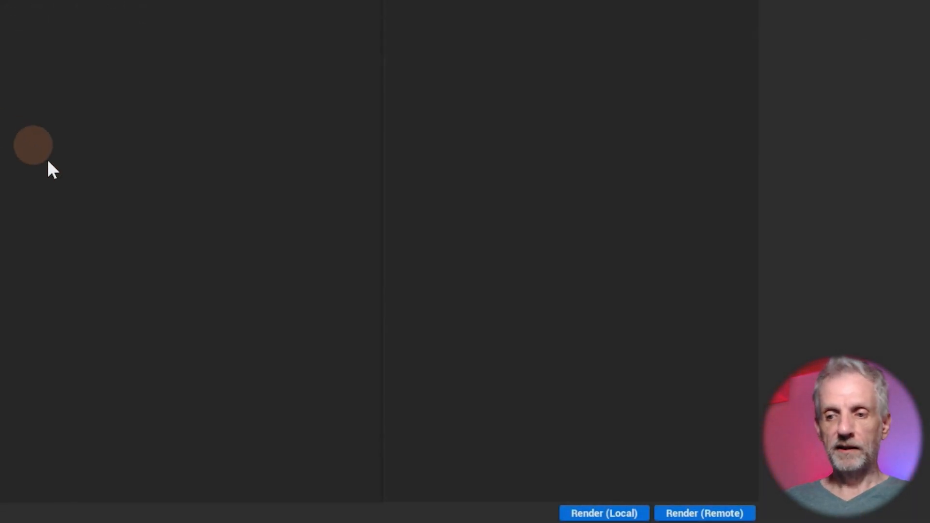
left_click_drag(34, 146, 602, 449)
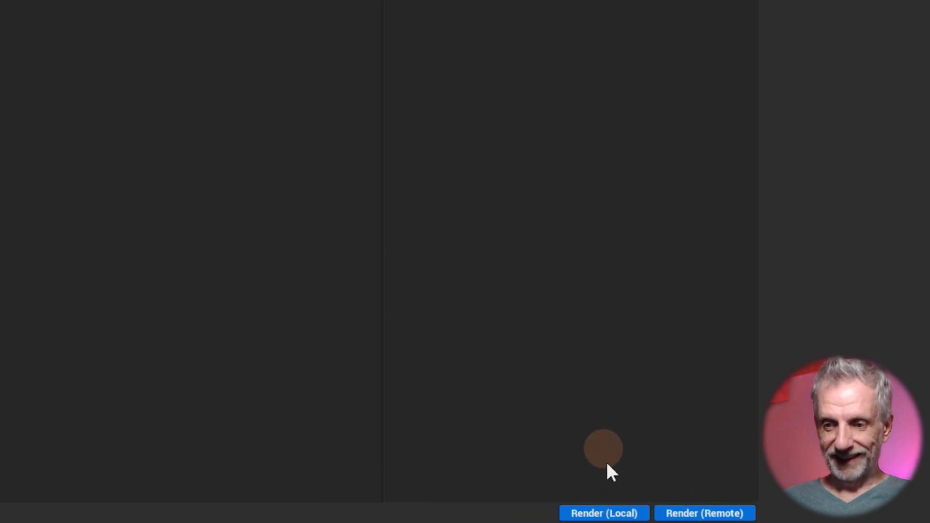
mouse_move(603, 512)
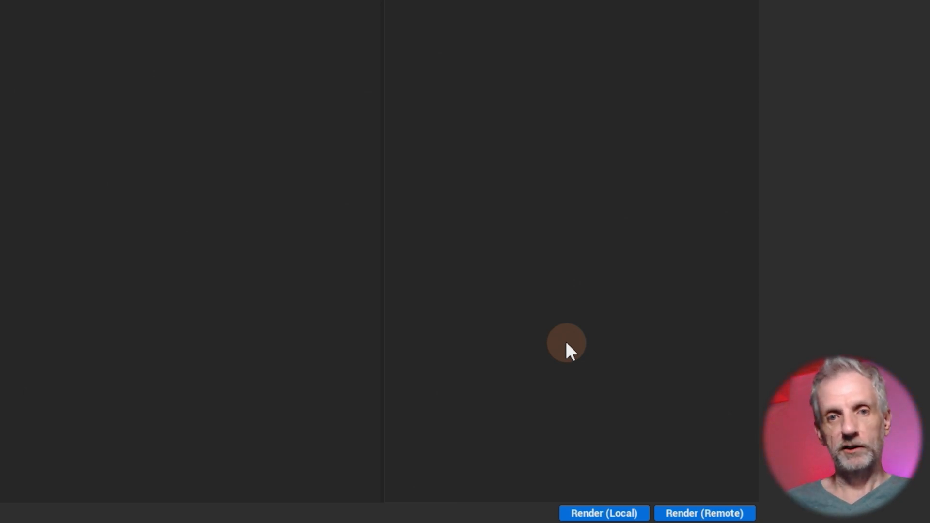
mouse_move(554, 362)
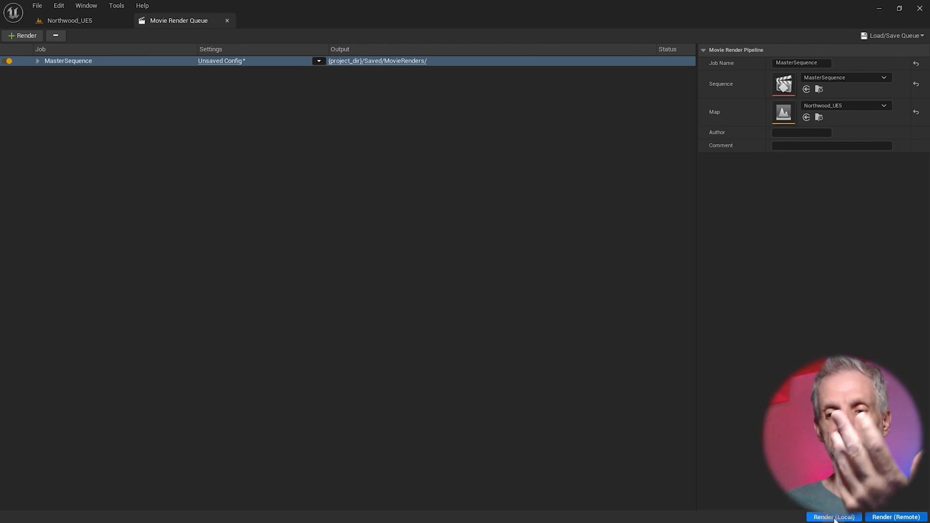
mouse_move(702, 445)
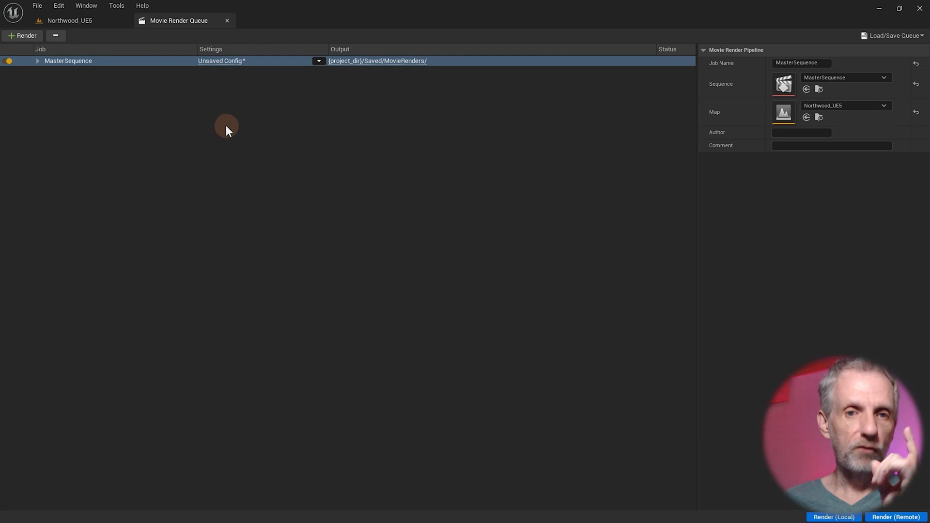
mouse_move(224, 64)
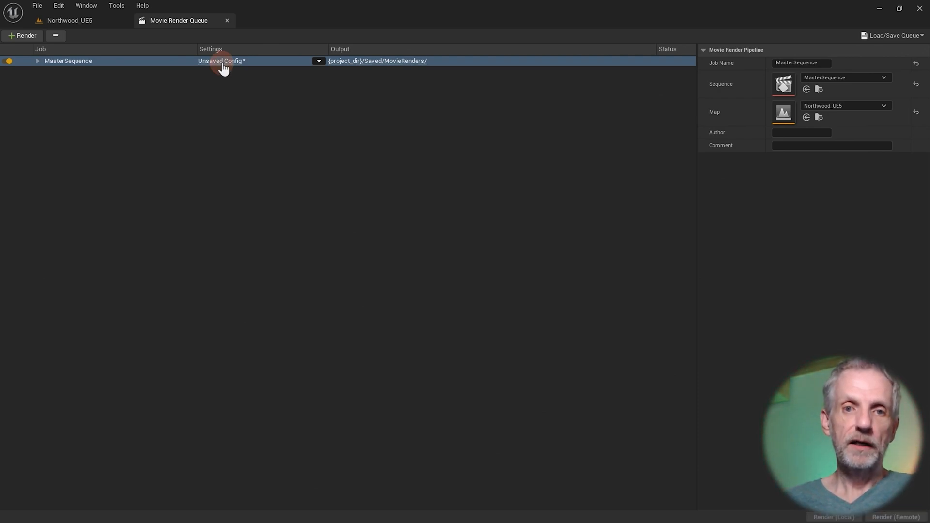
- Give the MasterSequence job a custom 60 fps frame rate and frame range 51–200
left_click(221, 60)
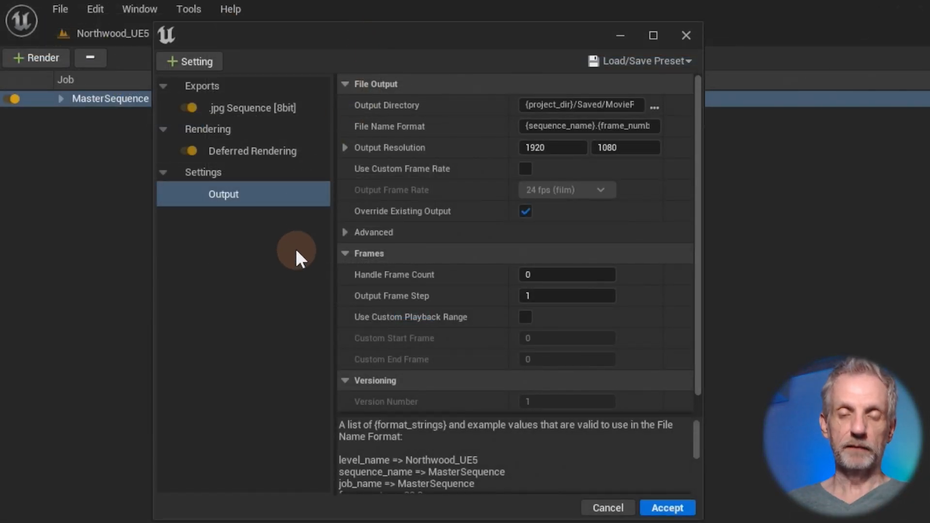
mouse_move(462, 45)
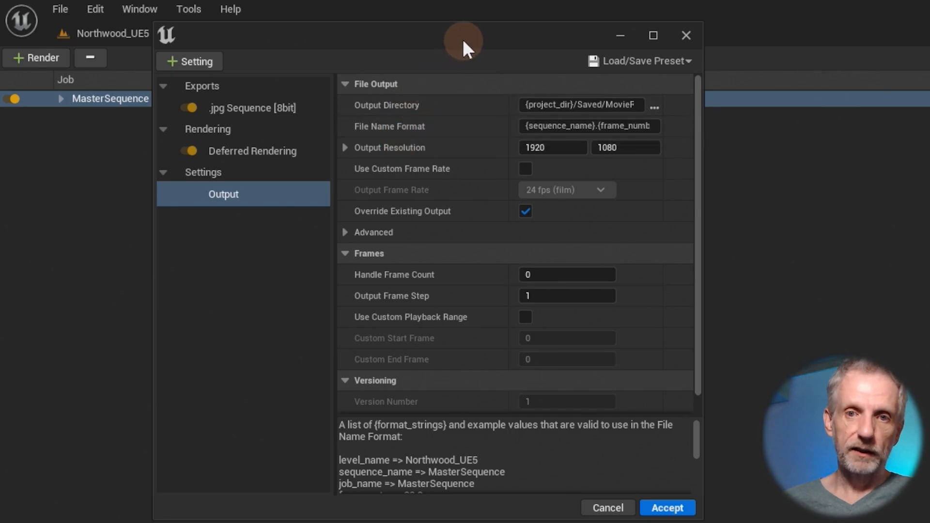
mouse_move(466, 52)
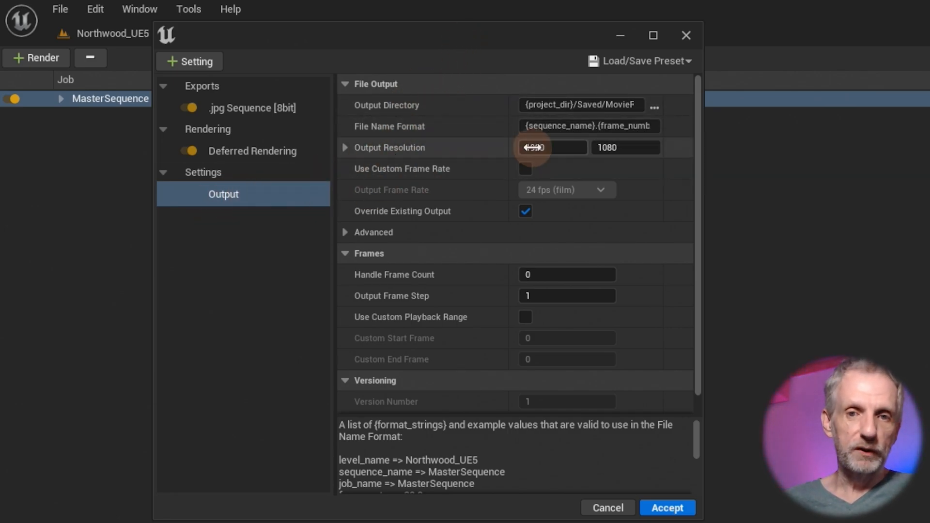
left_click(624, 147)
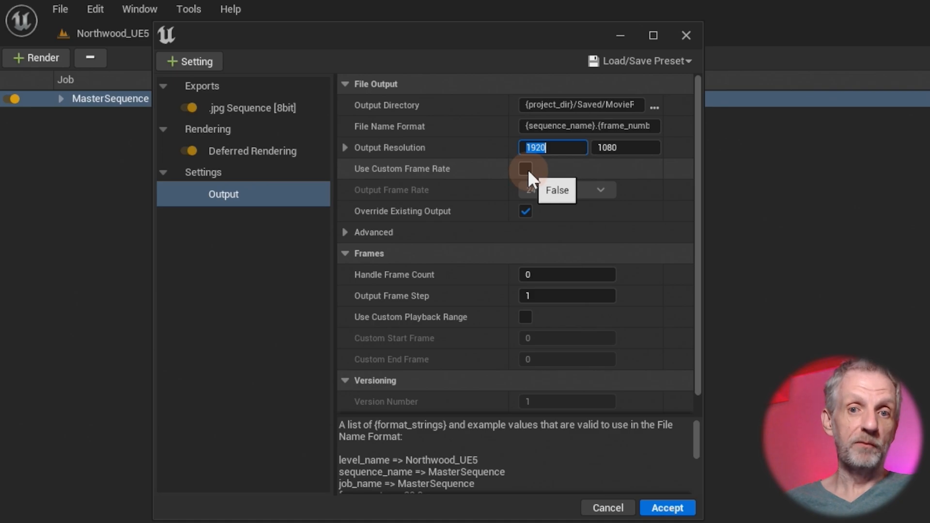
left_click(524, 169)
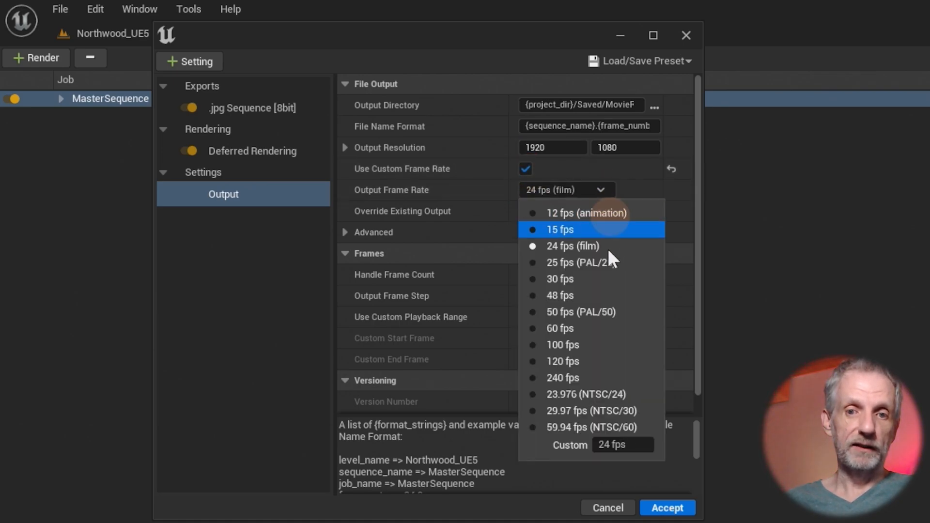
left_click(561, 328)
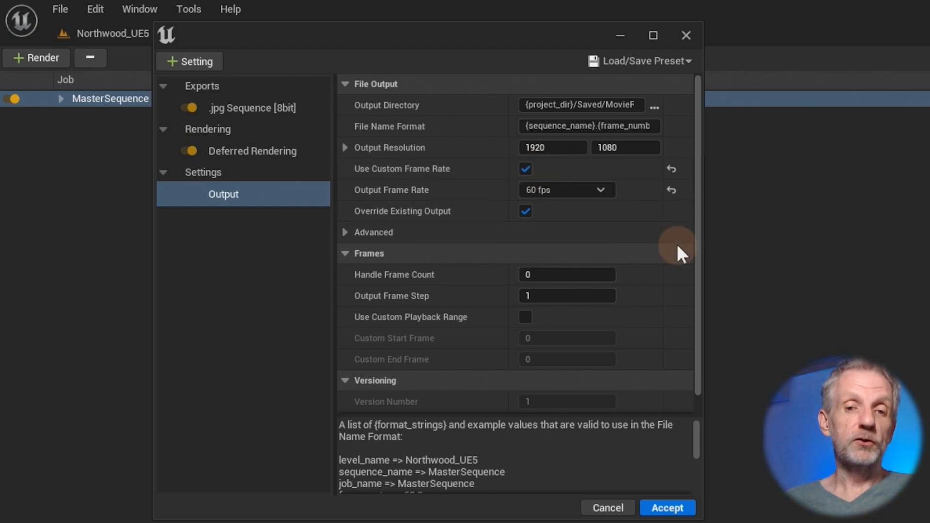
mouse_move(546, 329)
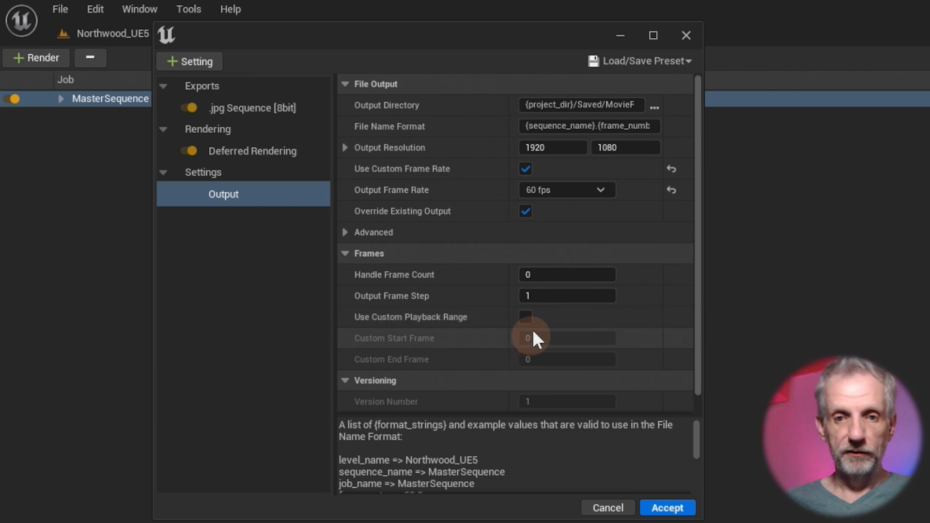
left_click(524, 317)
type("51")
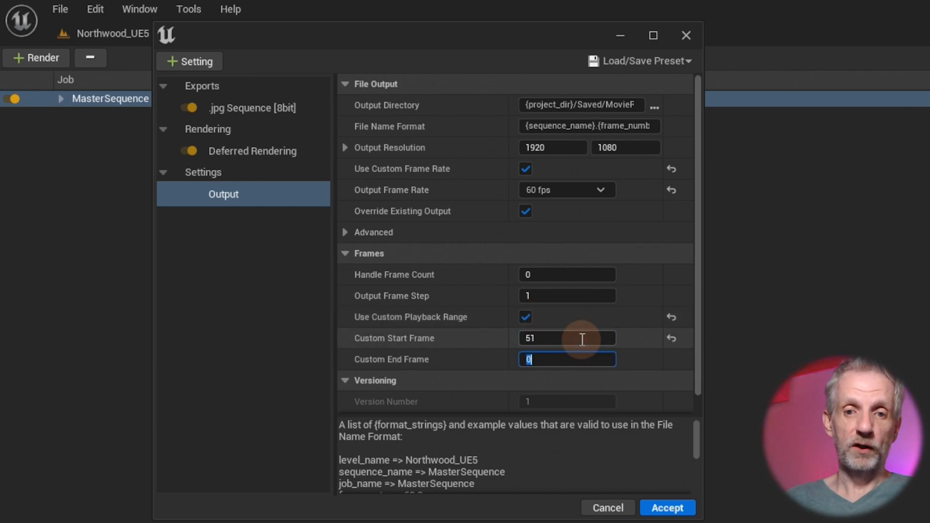
type("200")
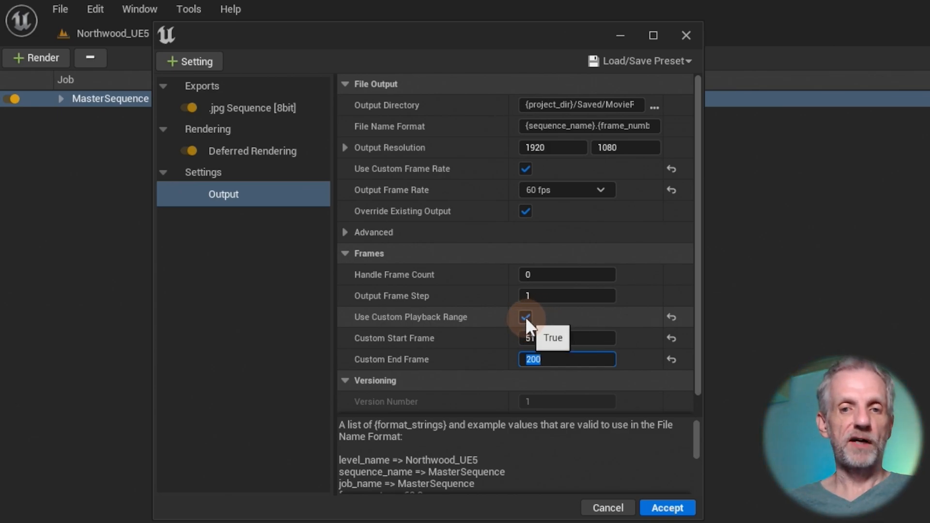
- Disable the custom playback range and set Output Frame Step to 1, reviewing the .jpg export
left_click(524, 316)
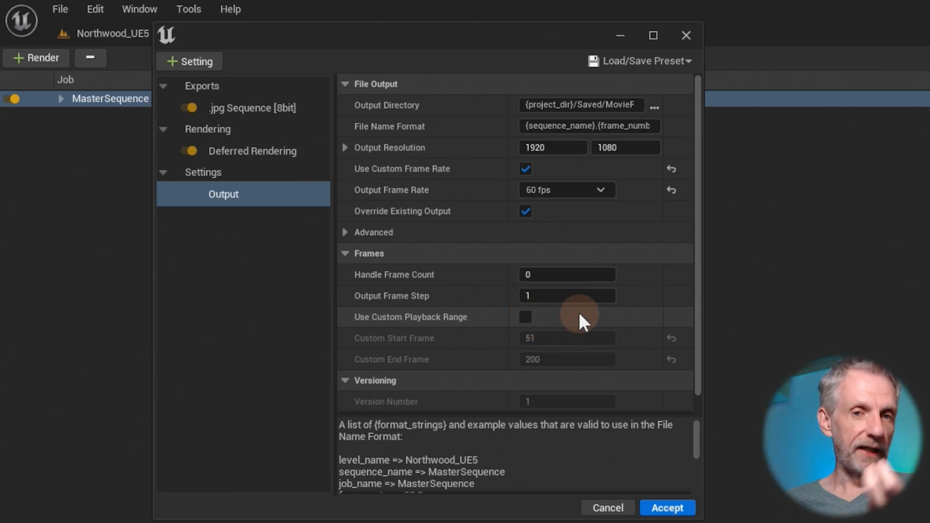
left_click(566, 296)
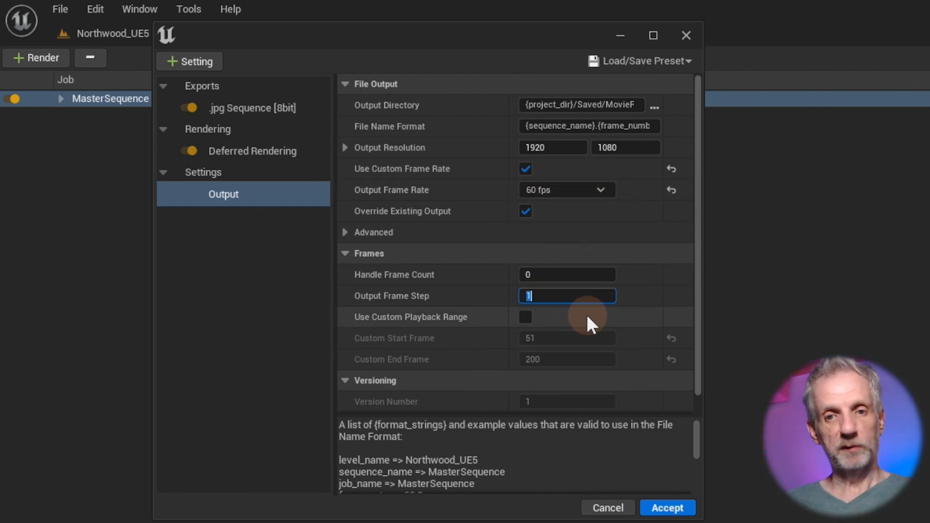
type("2")
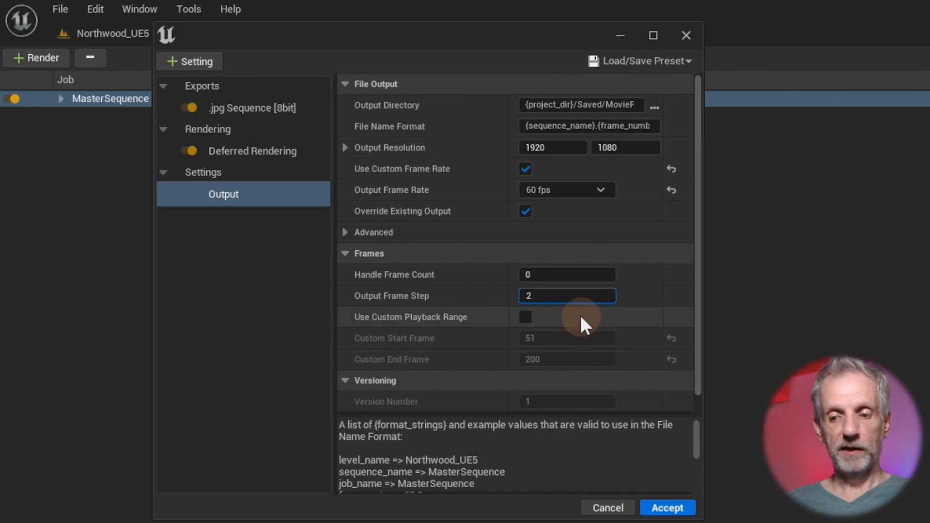
type("4")
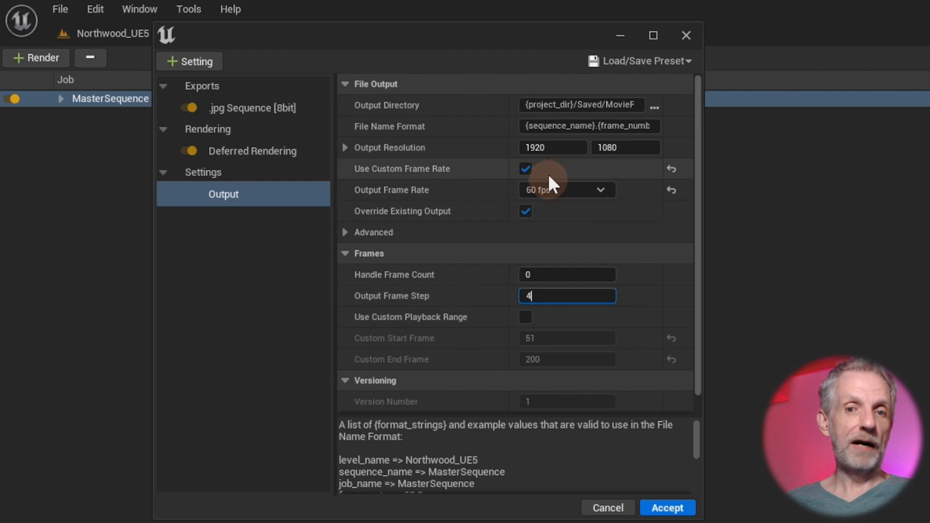
mouse_move(594, 332)
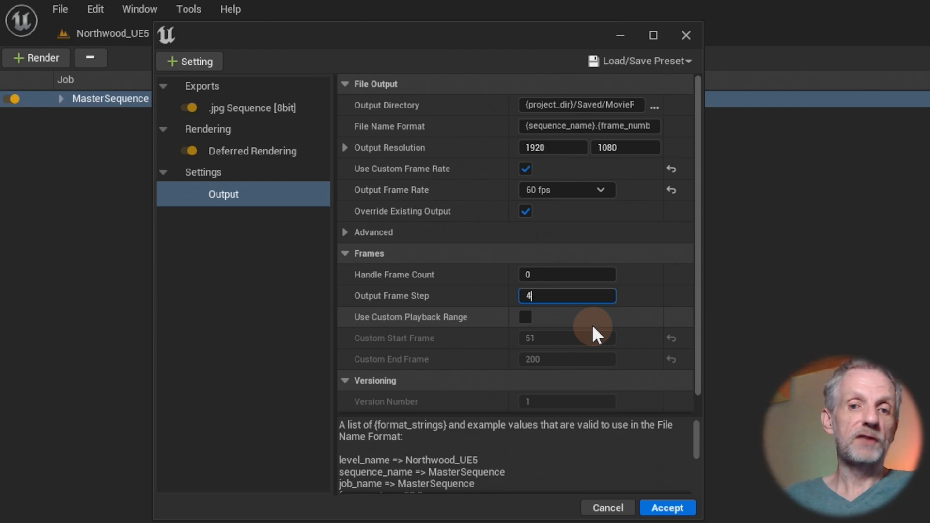
type("1")
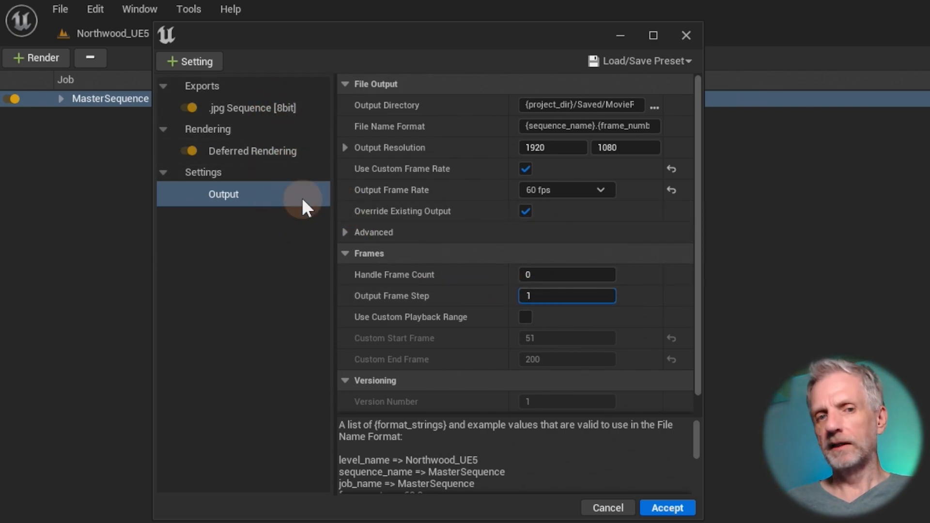
left_click(251, 108)
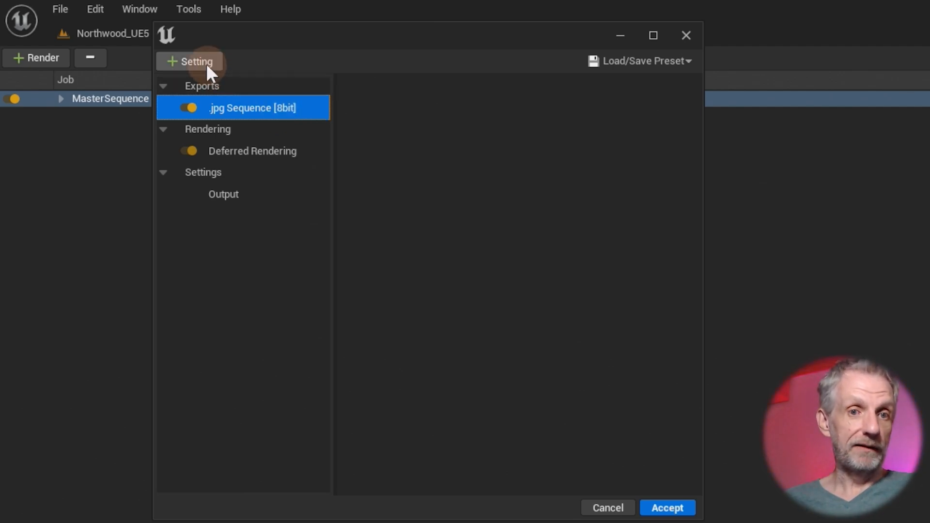
- Add a .png Sequence [8bit] export and switch off the .jpg Sequence [8bit] export
left_click(191, 61)
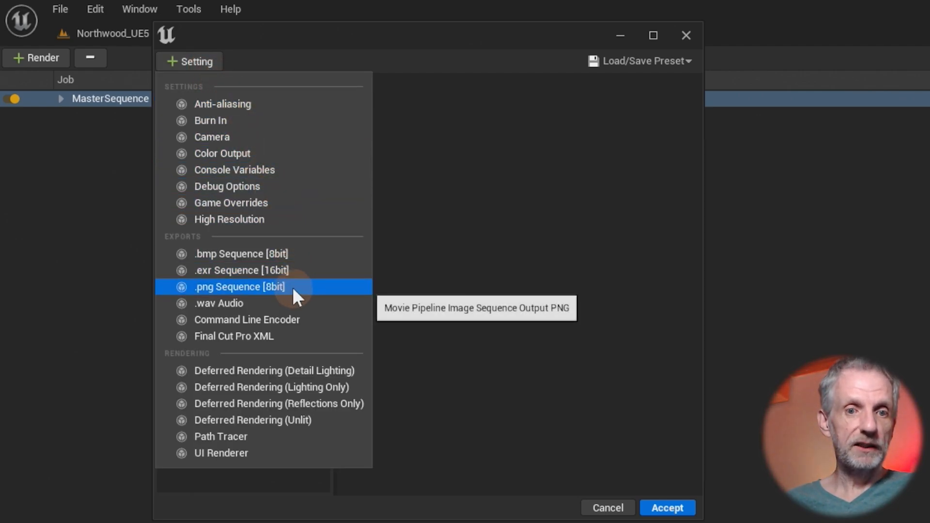
left_click(239, 286)
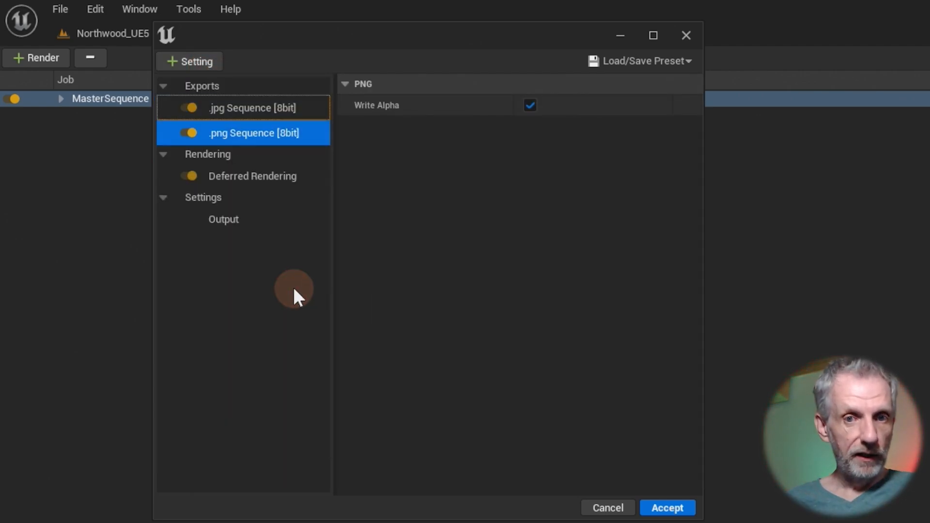
mouse_move(433, 127)
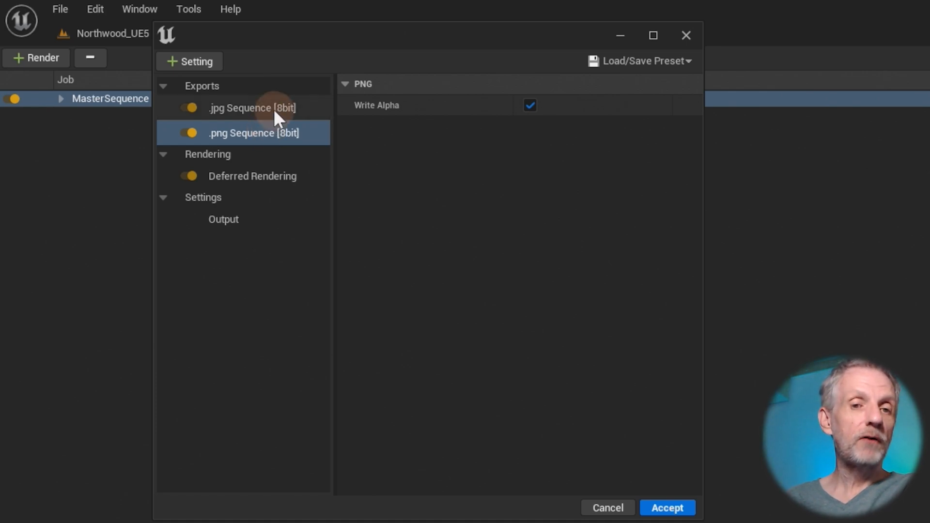
left_click(251, 108)
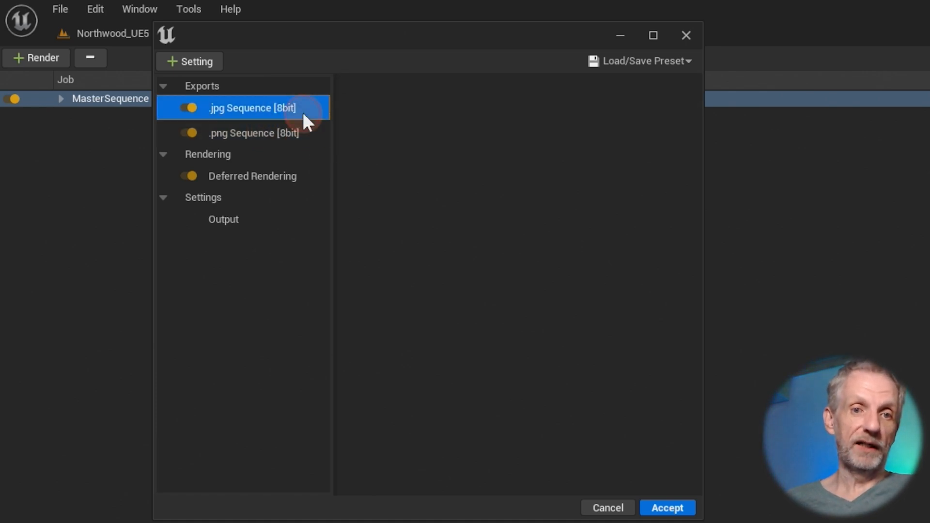
left_click(252, 132)
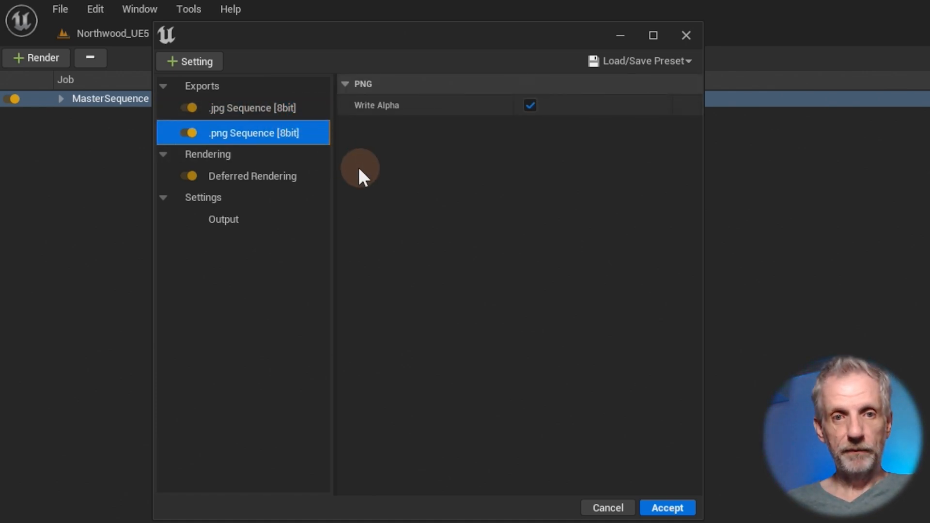
left_click(252, 108)
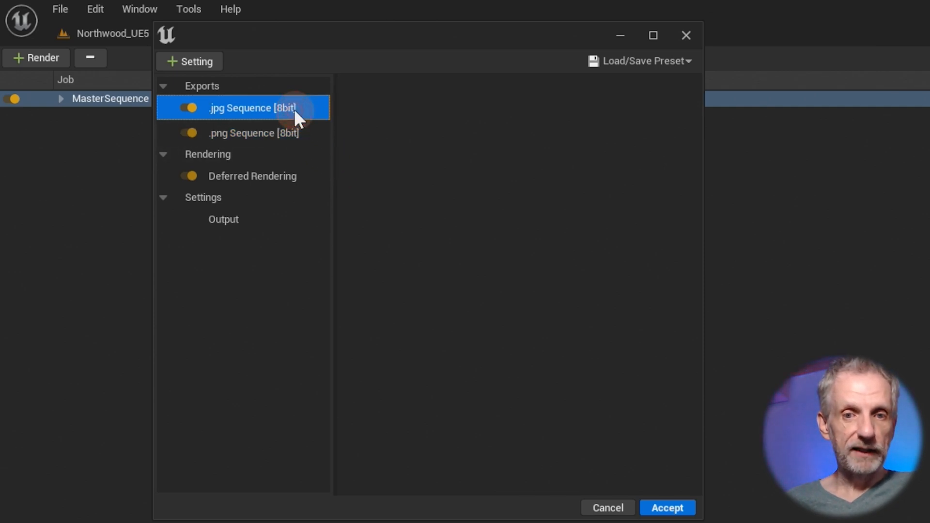
mouse_move(304, 130)
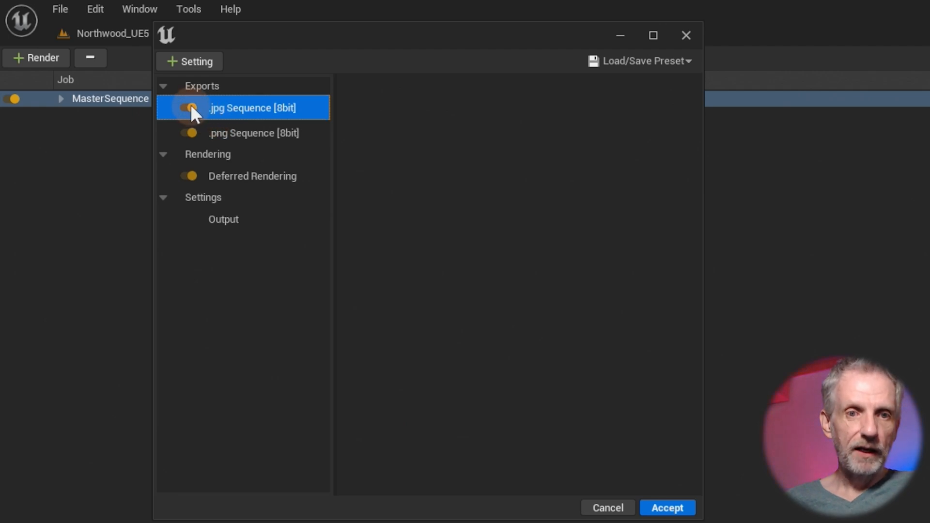
left_click(254, 132)
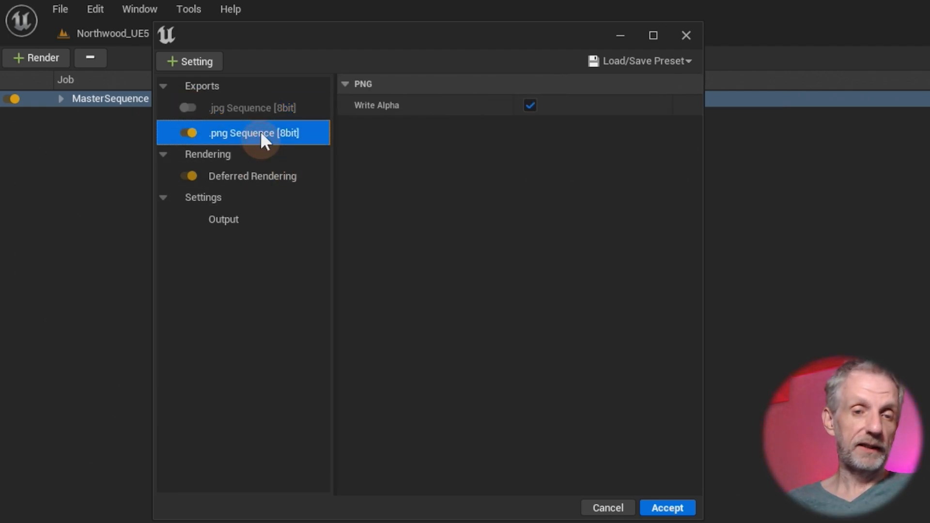
left_click(188, 61)
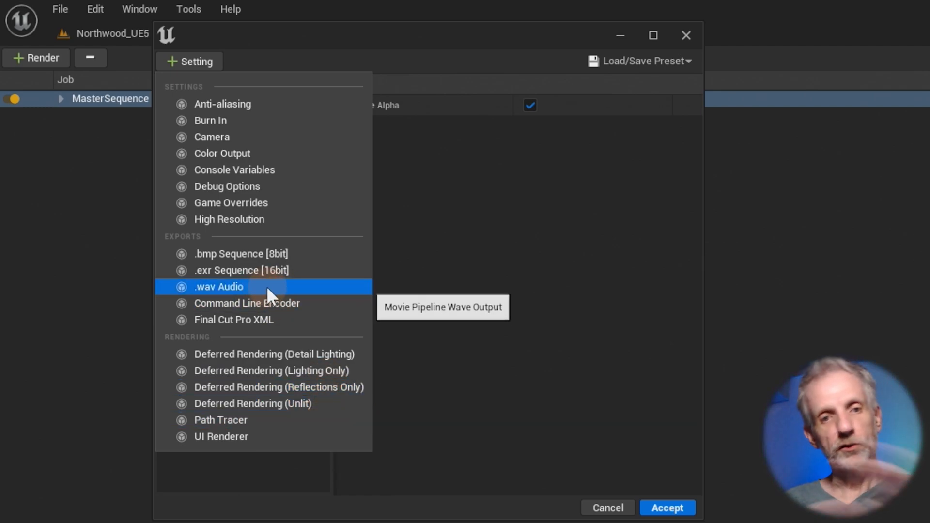
mouse_move(302, 86)
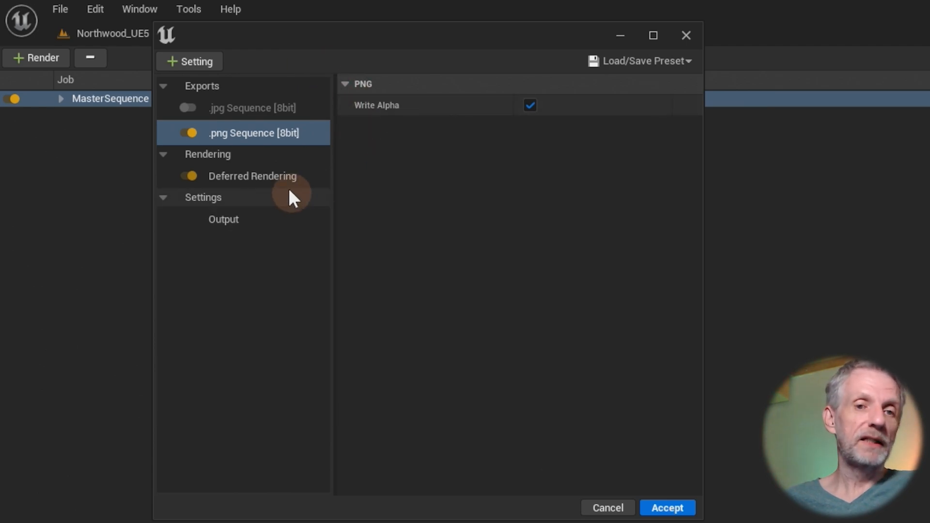
- Review Deferred Rendering and the Load/Save Preset options, then accept the render settings
left_click(252, 175)
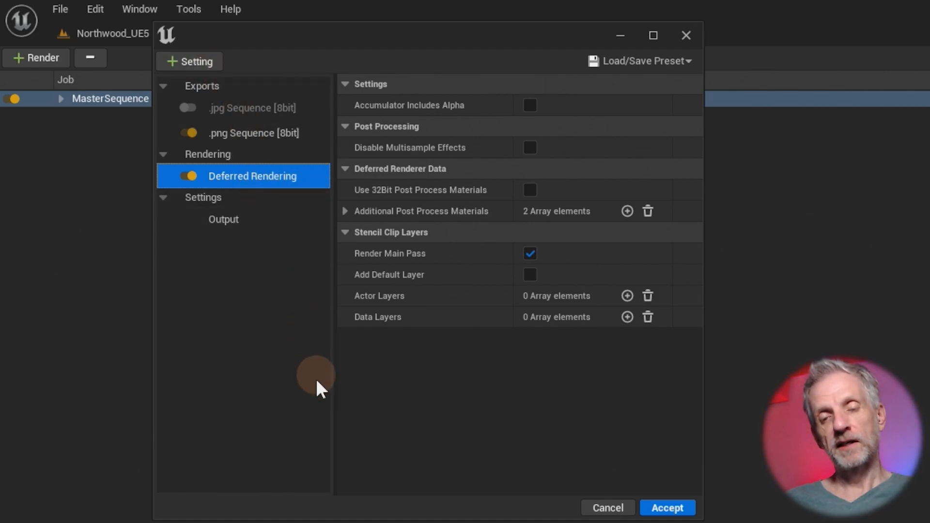
mouse_move(470, 459)
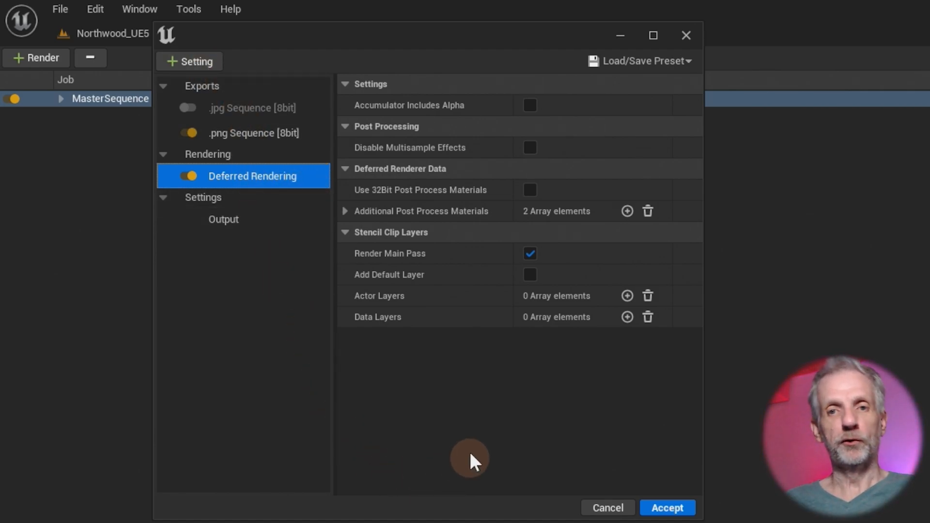
left_click(639, 61)
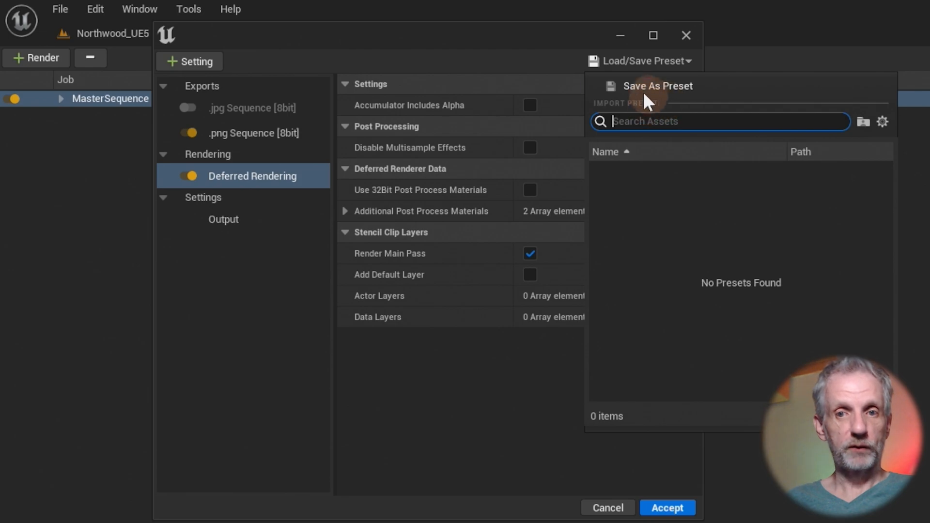
left_click(526, 39)
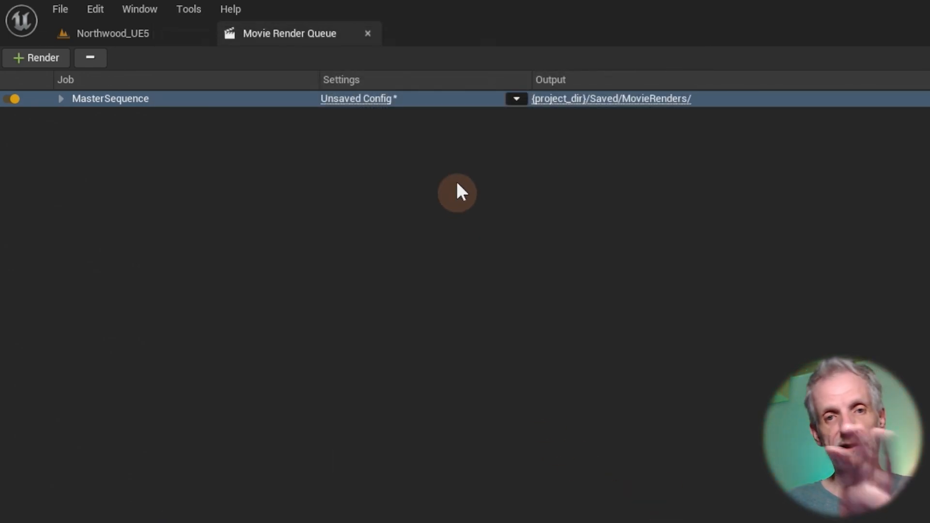
mouse_move(555, 205)
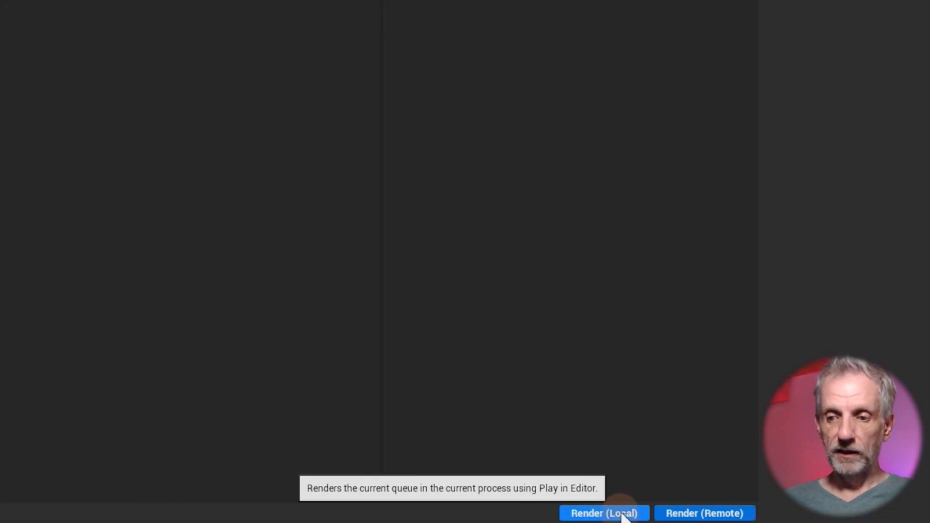
mouse_move(704, 513)
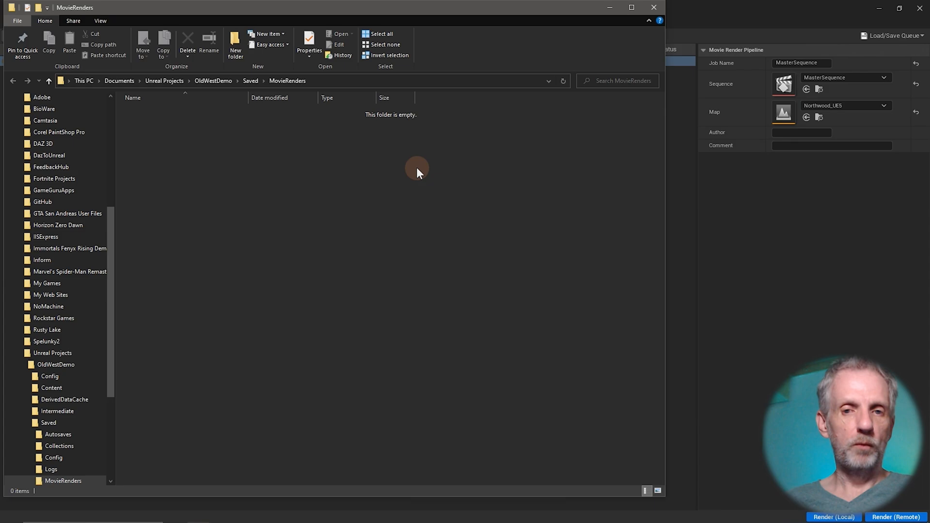
mouse_move(268, 214)
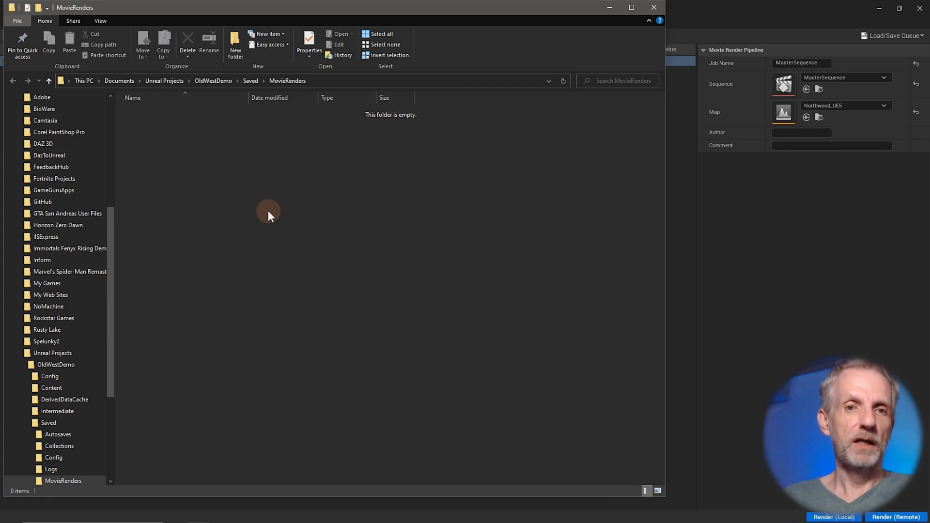
mouse_move(346, 232)
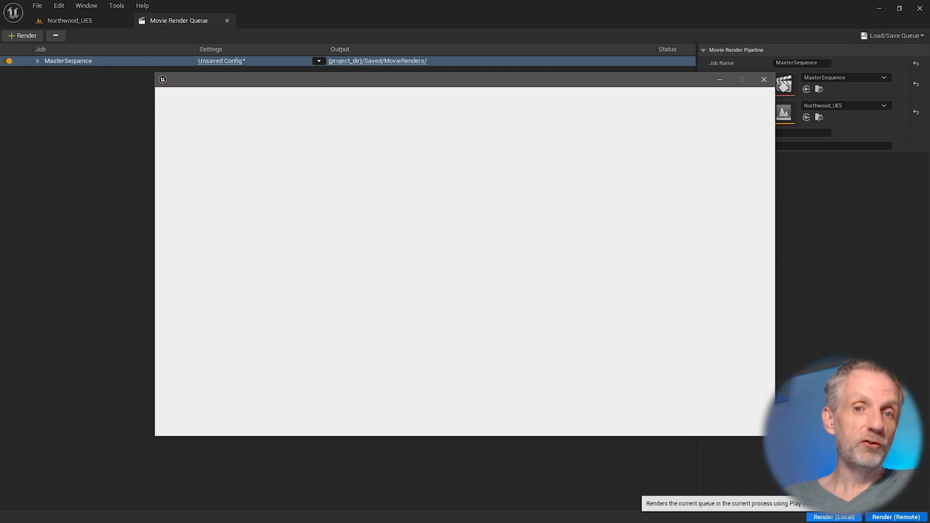
- Let all 822 frames finish rendering, then close the Render Preview window
left_click(832, 516)
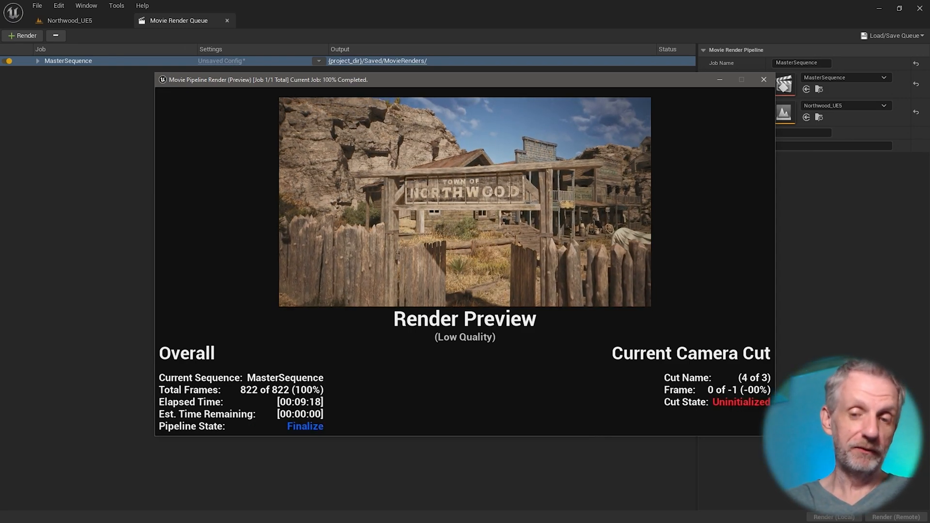
left_click(763, 79)
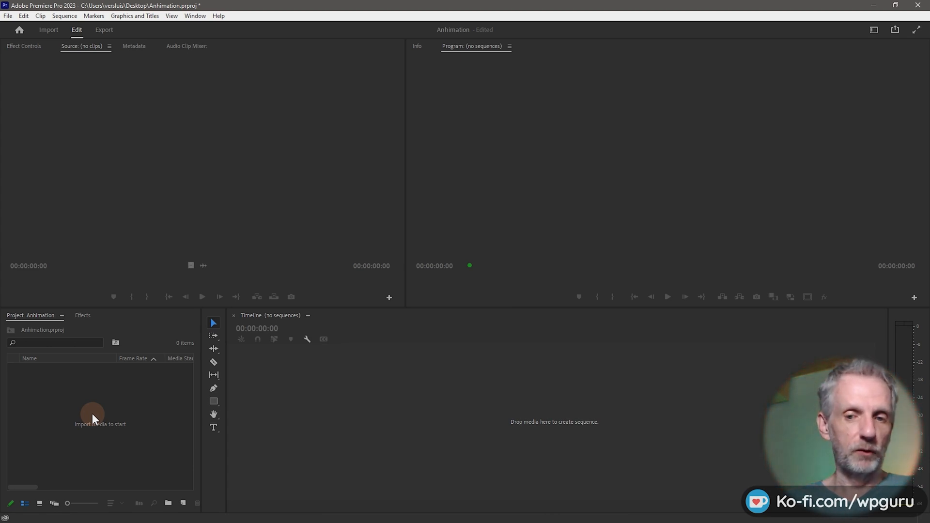
- Import MasterSequence.0000.png from MovieRenders into the Project panel as an image sequence
right_click(92, 415)
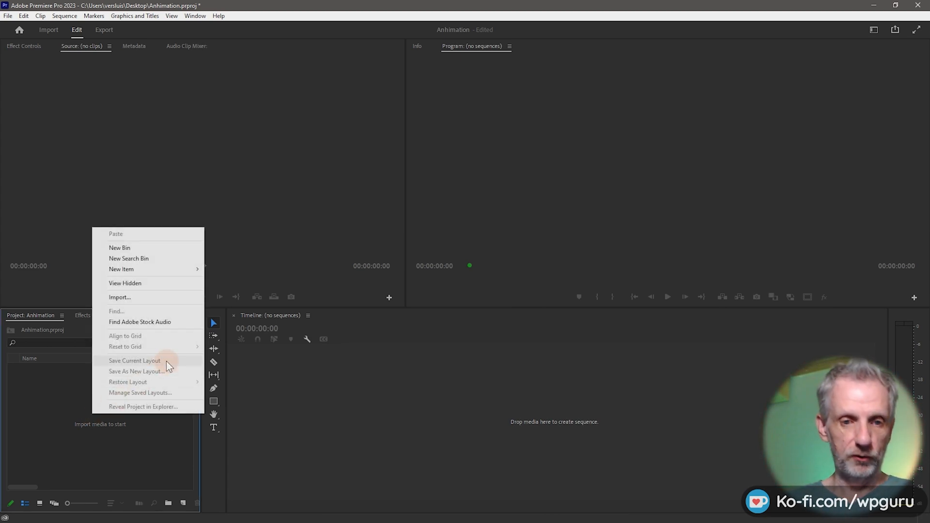
left_click(119, 297)
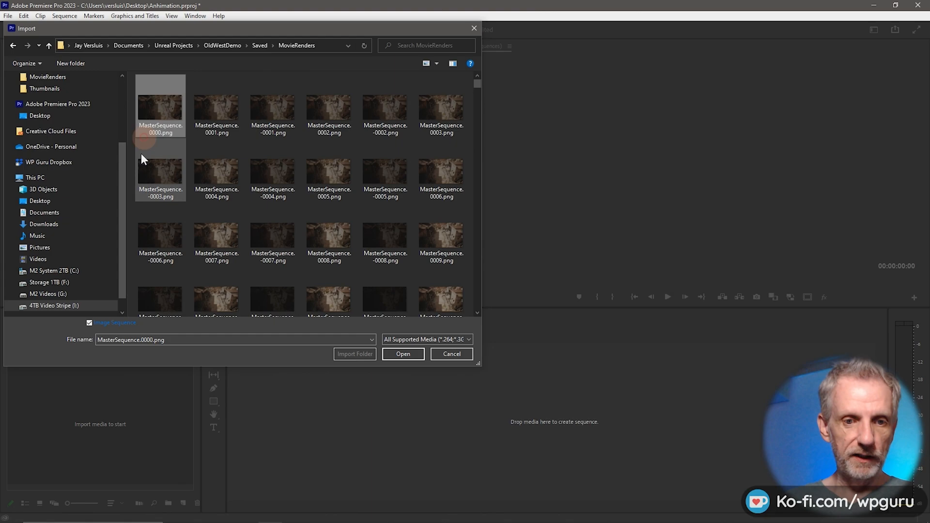
left_click(89, 322)
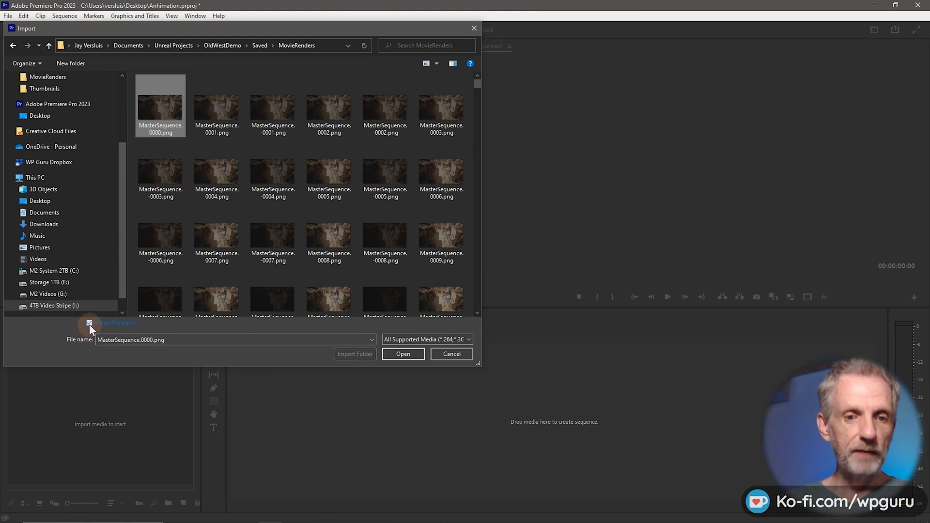
left_click(402, 354)
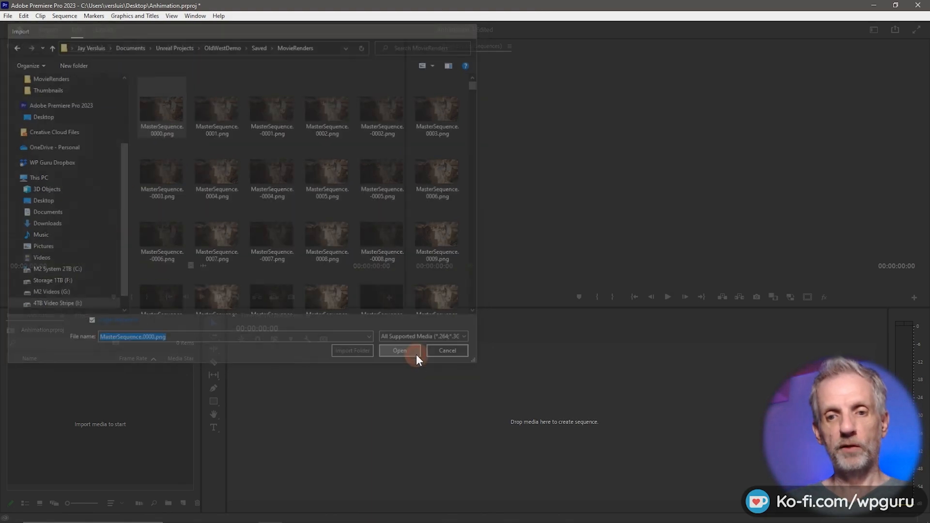
left_click(399, 351)
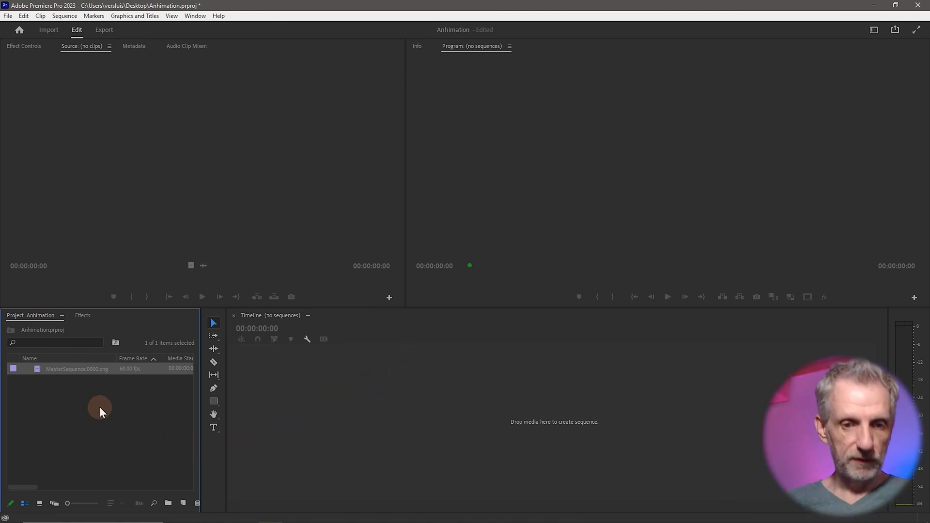